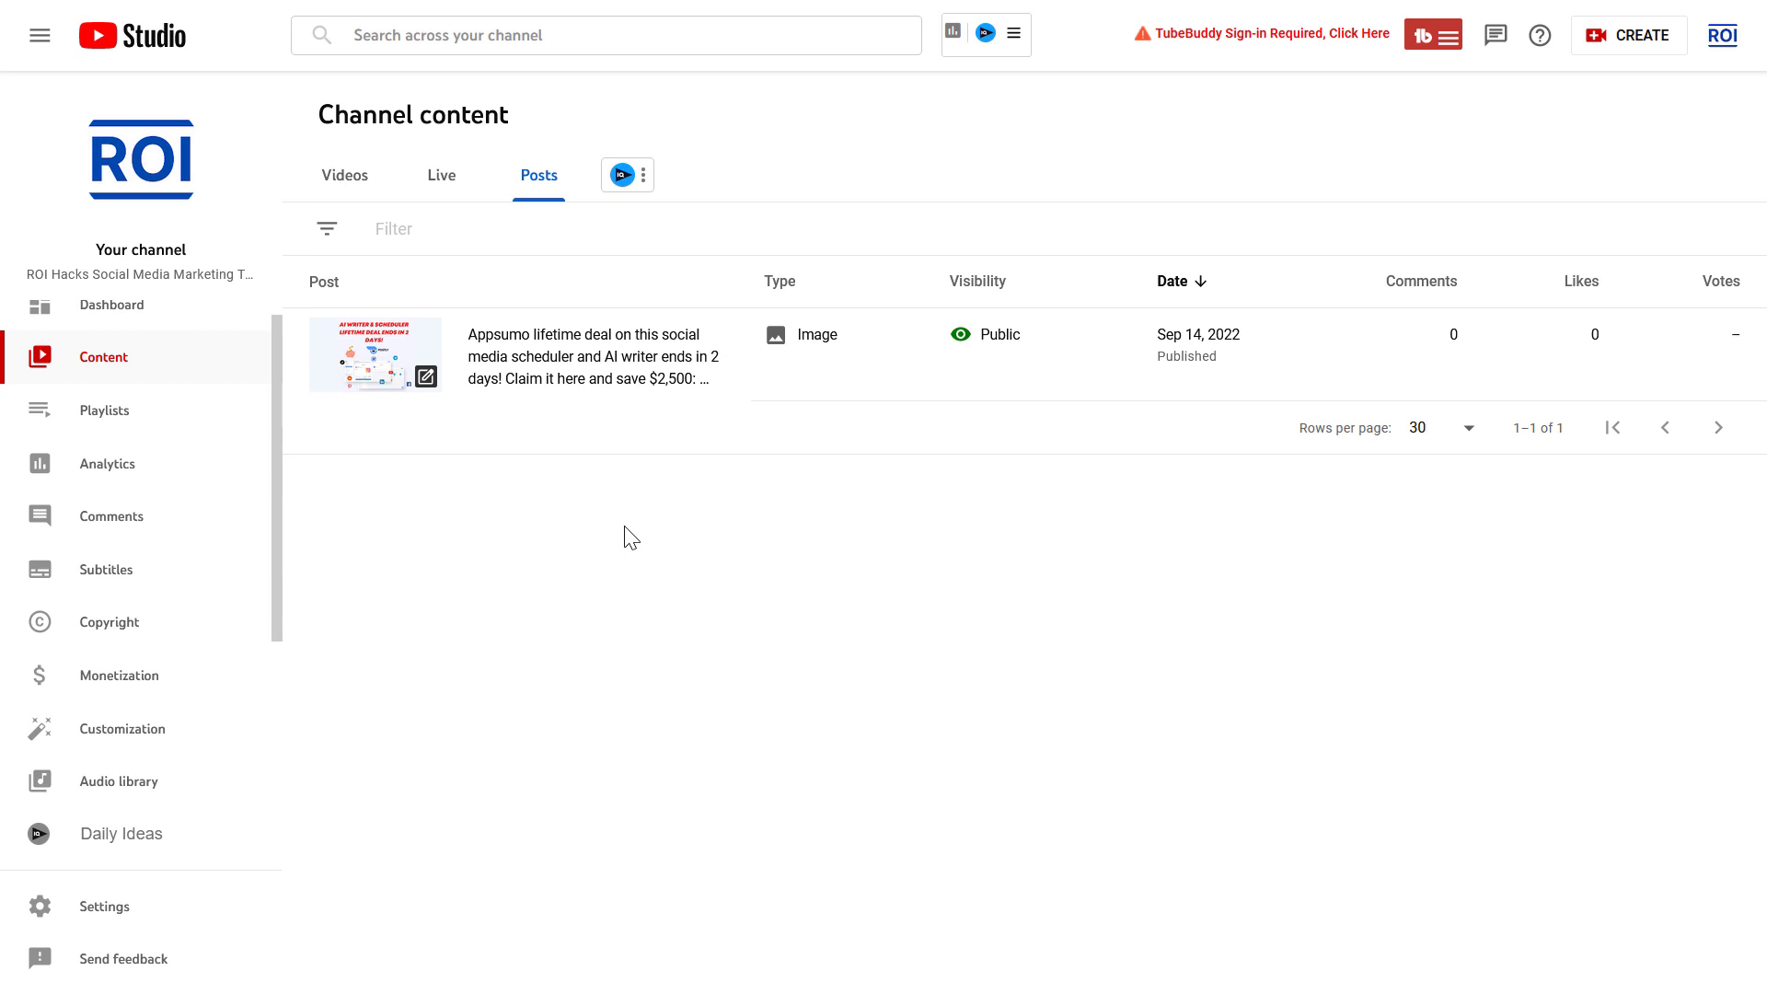
{"action": "mouse_move", "coordinate": [654, 557]}
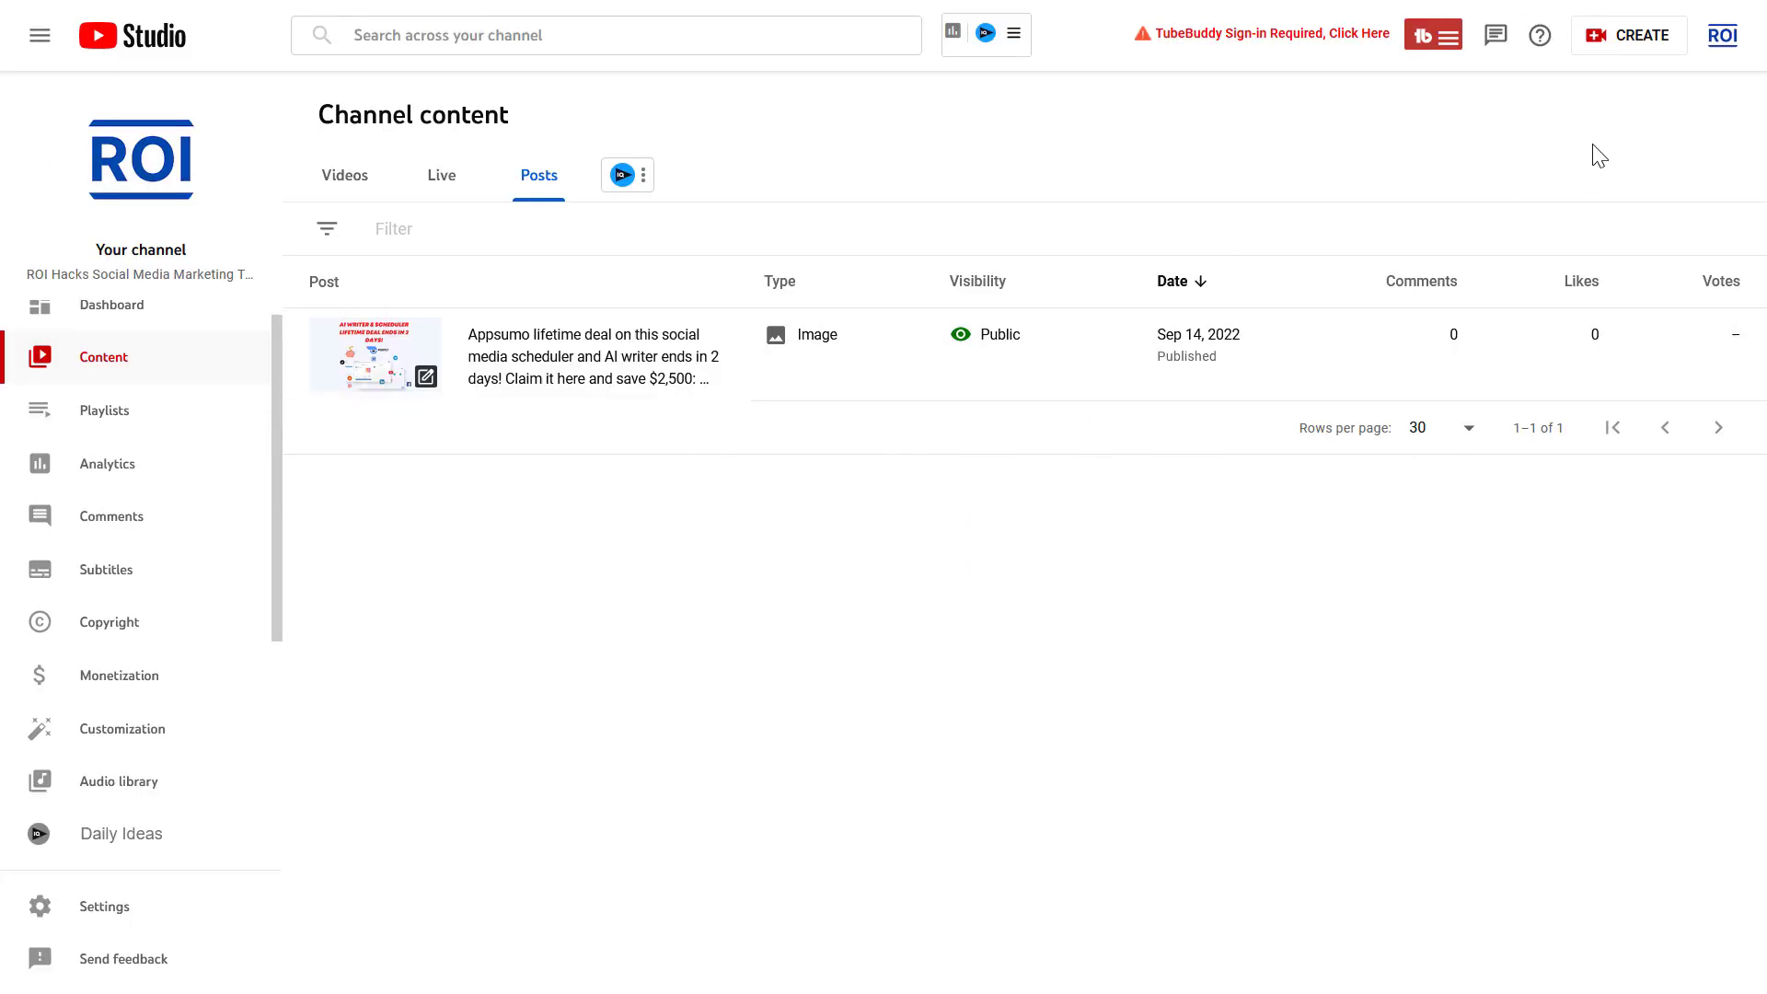
{"action": "mouse_move", "coordinate": [1627, 35]}
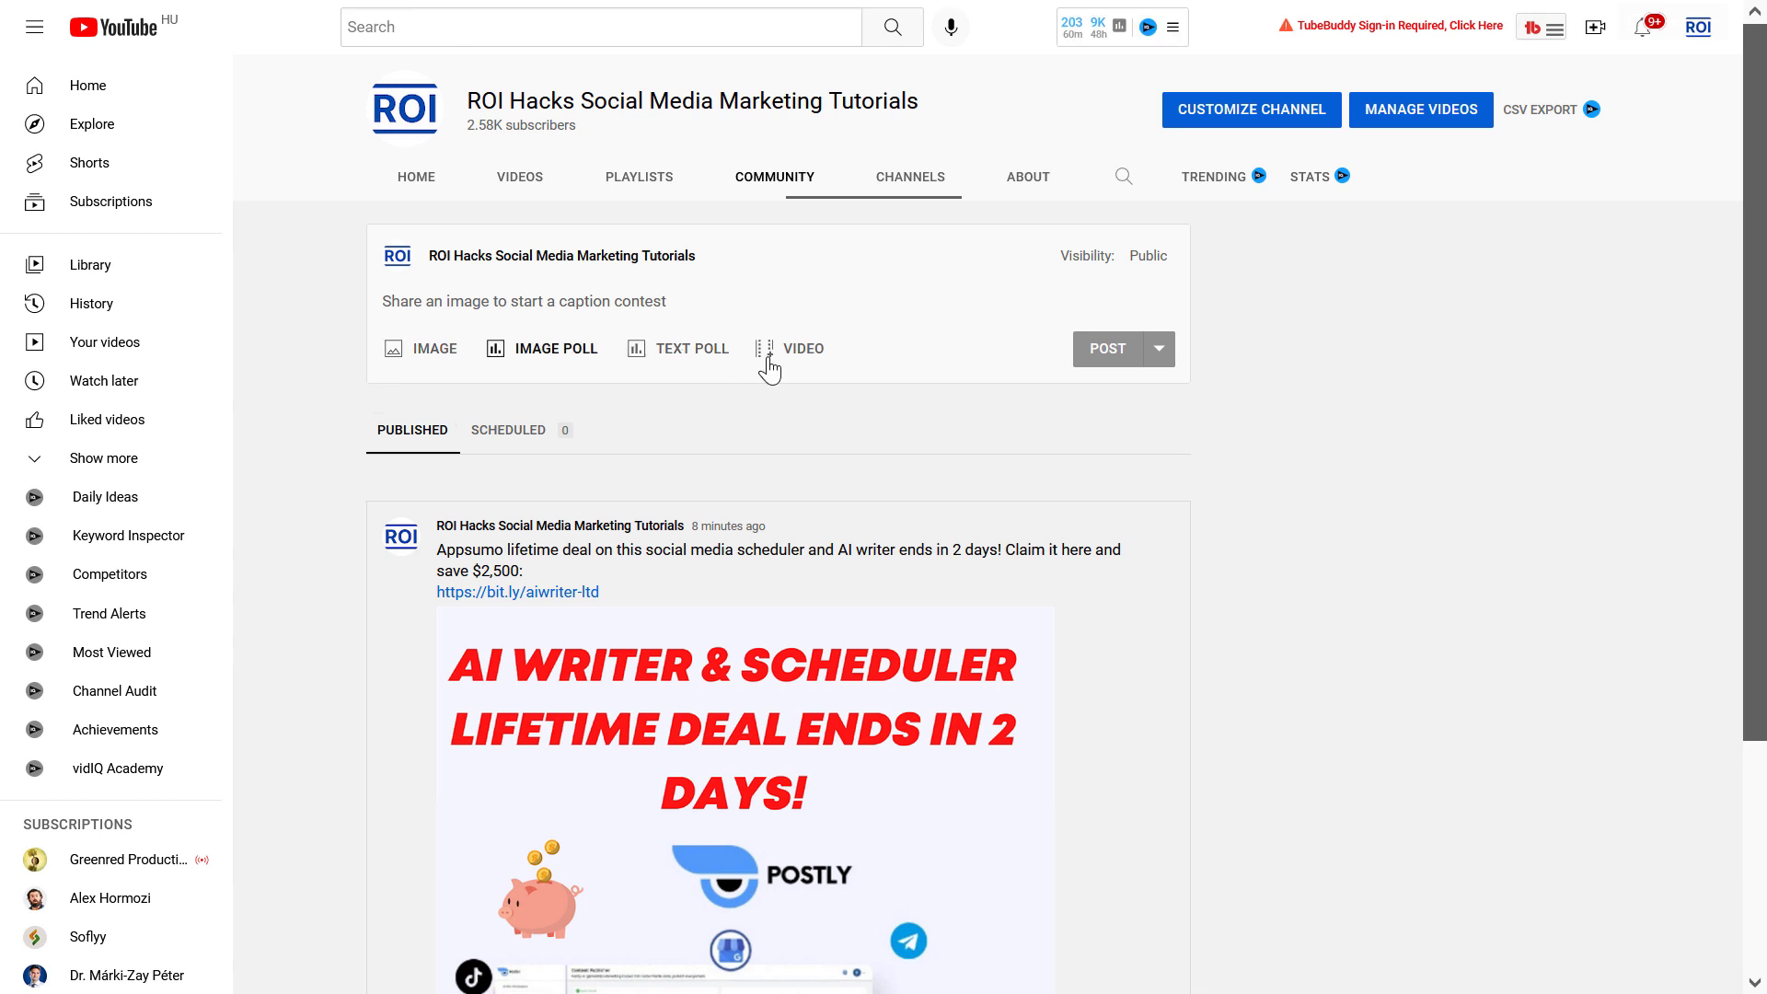
{"action": "mouse_move", "coordinate": [626, 375]}
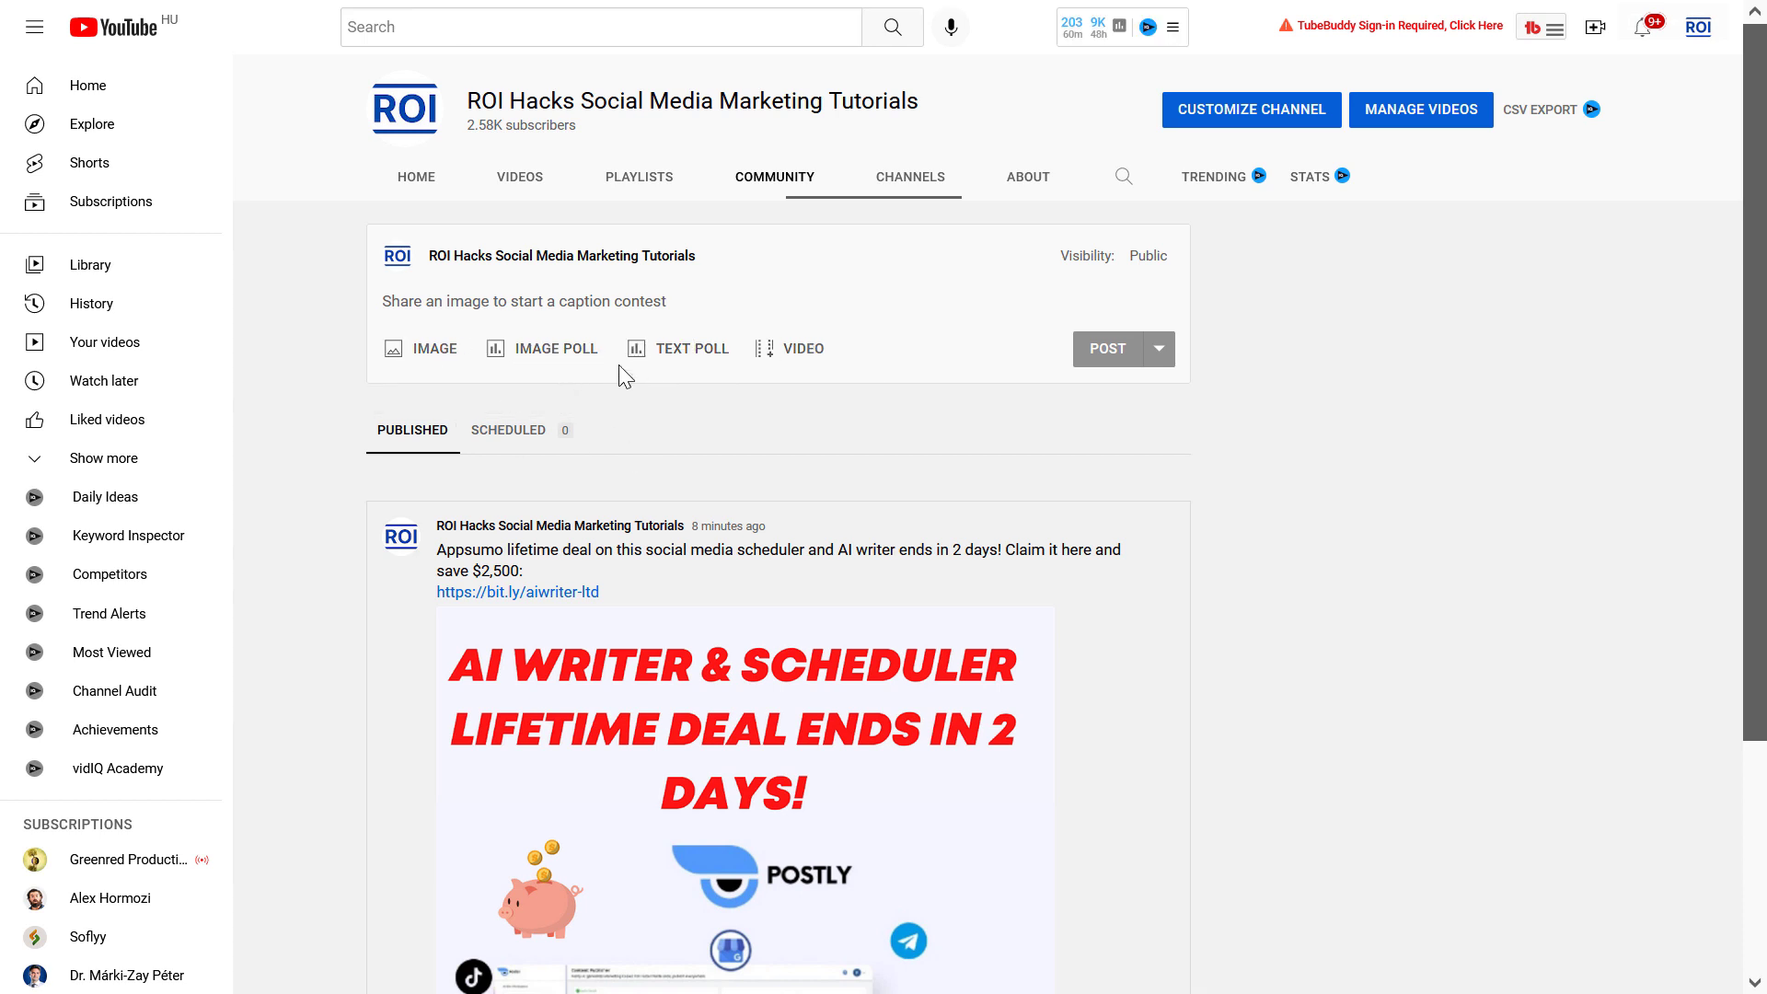
{"action": "mouse_move", "coordinate": [532, 360]}
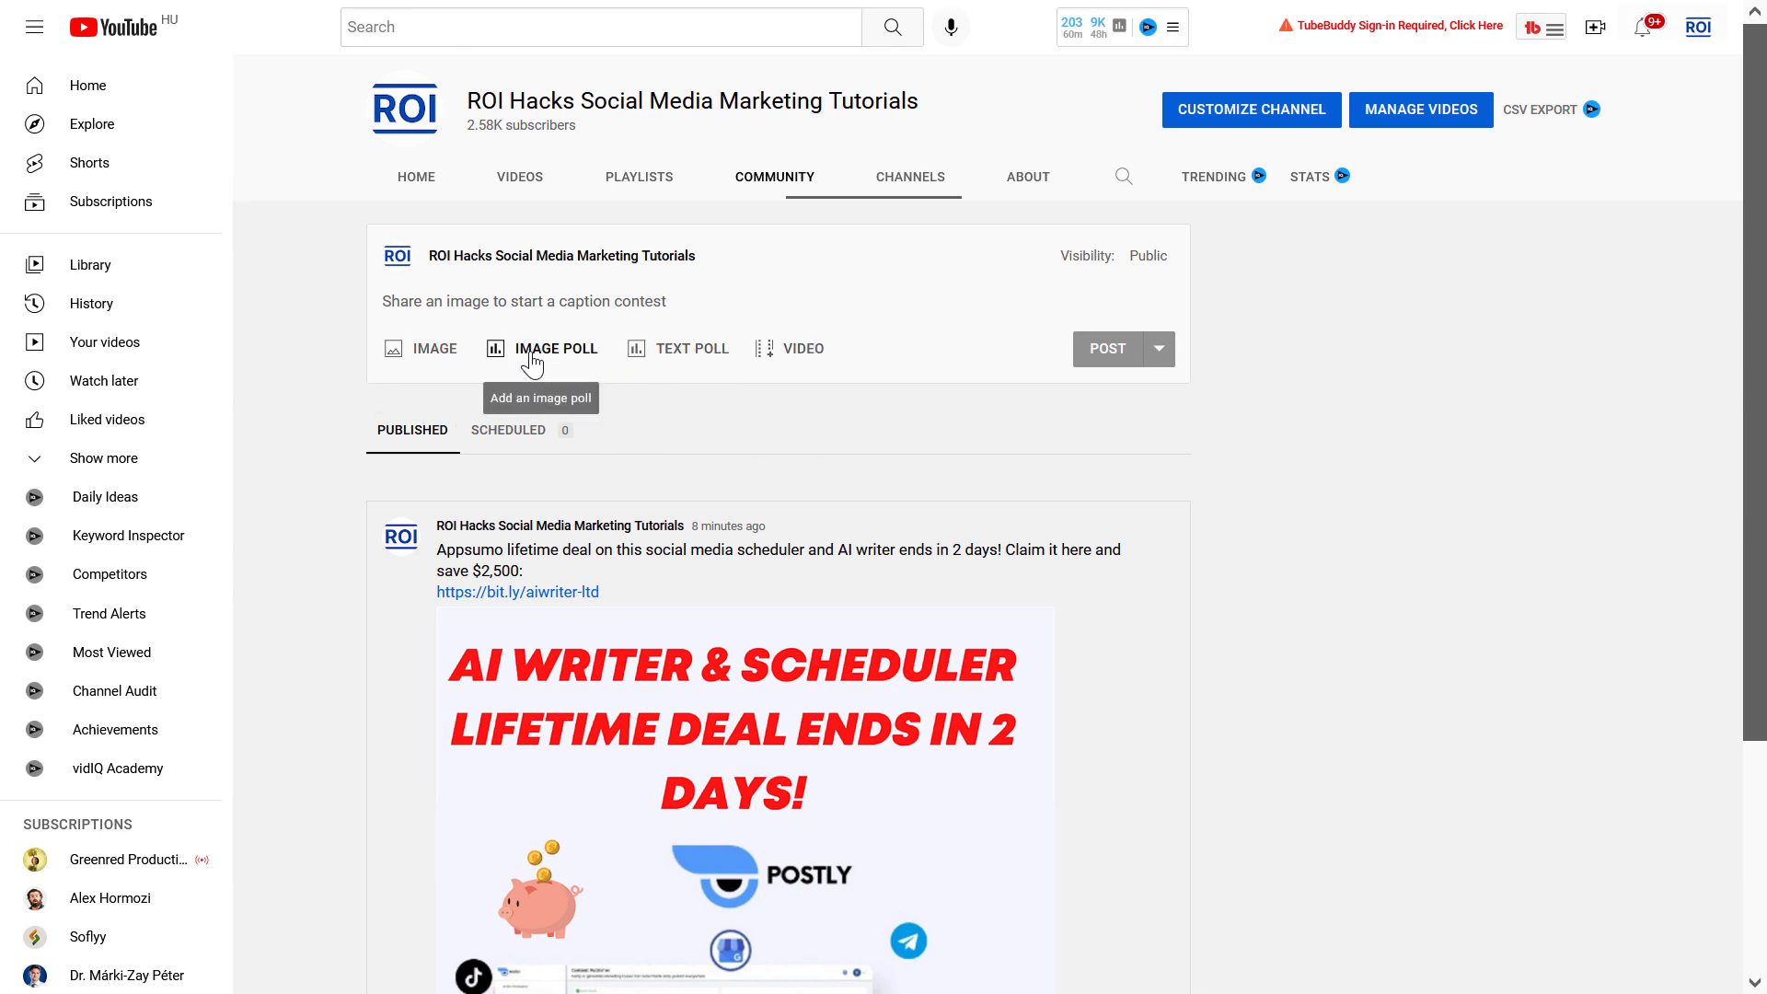
Create an image poll asking "What is the most effective social media platform in 2022?" with option one Twitter.
{"action": "left_click", "coordinate": [552, 347]}
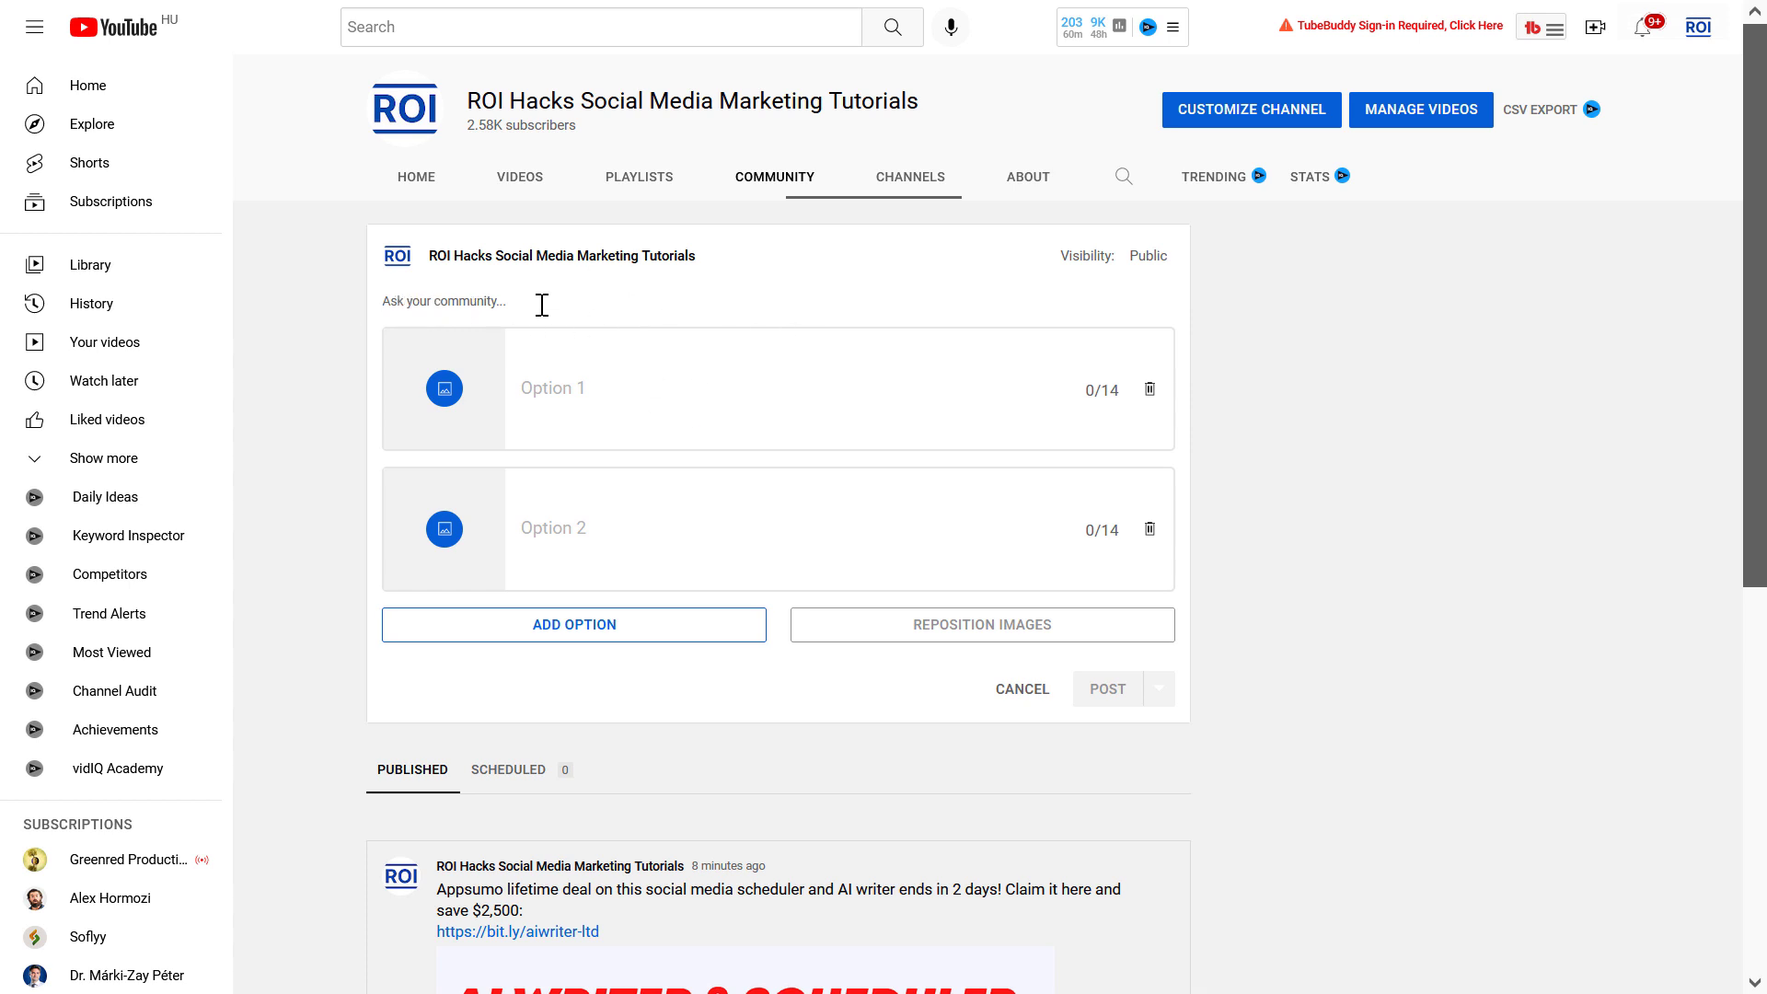
{"action": "type", "text": "What is the most effective social media platform in 2022?"}
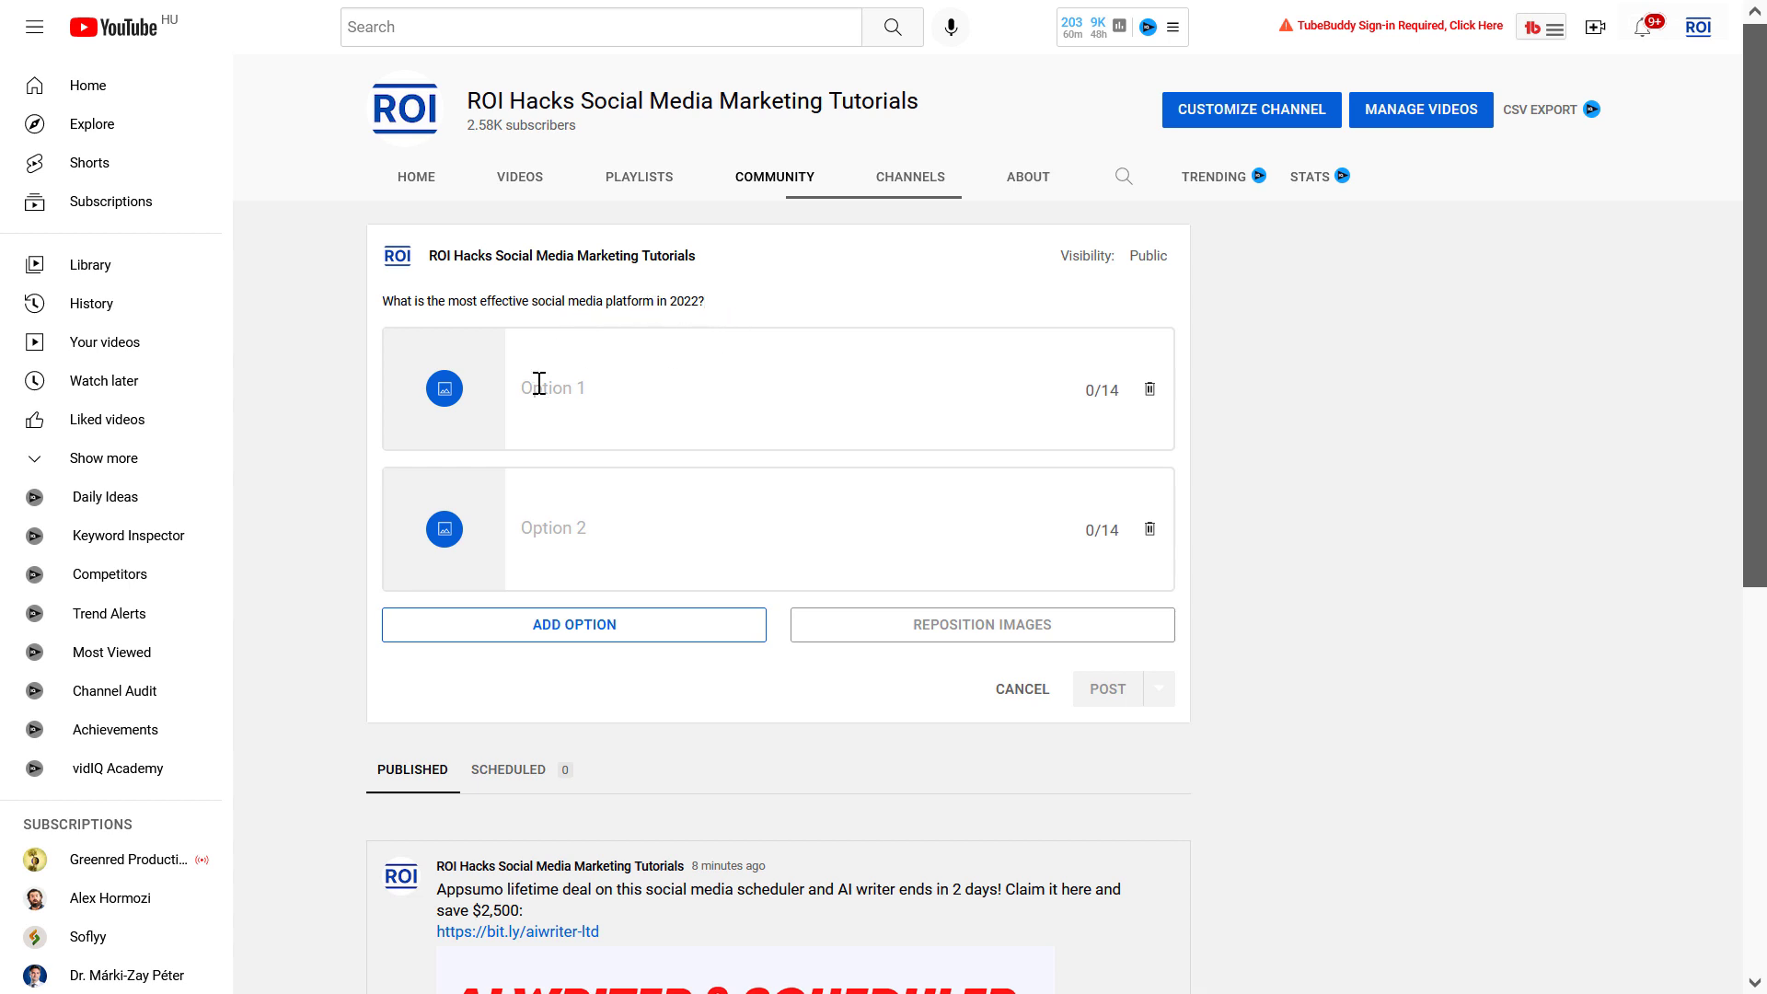
{"action": "type", "text": "Twitter"}
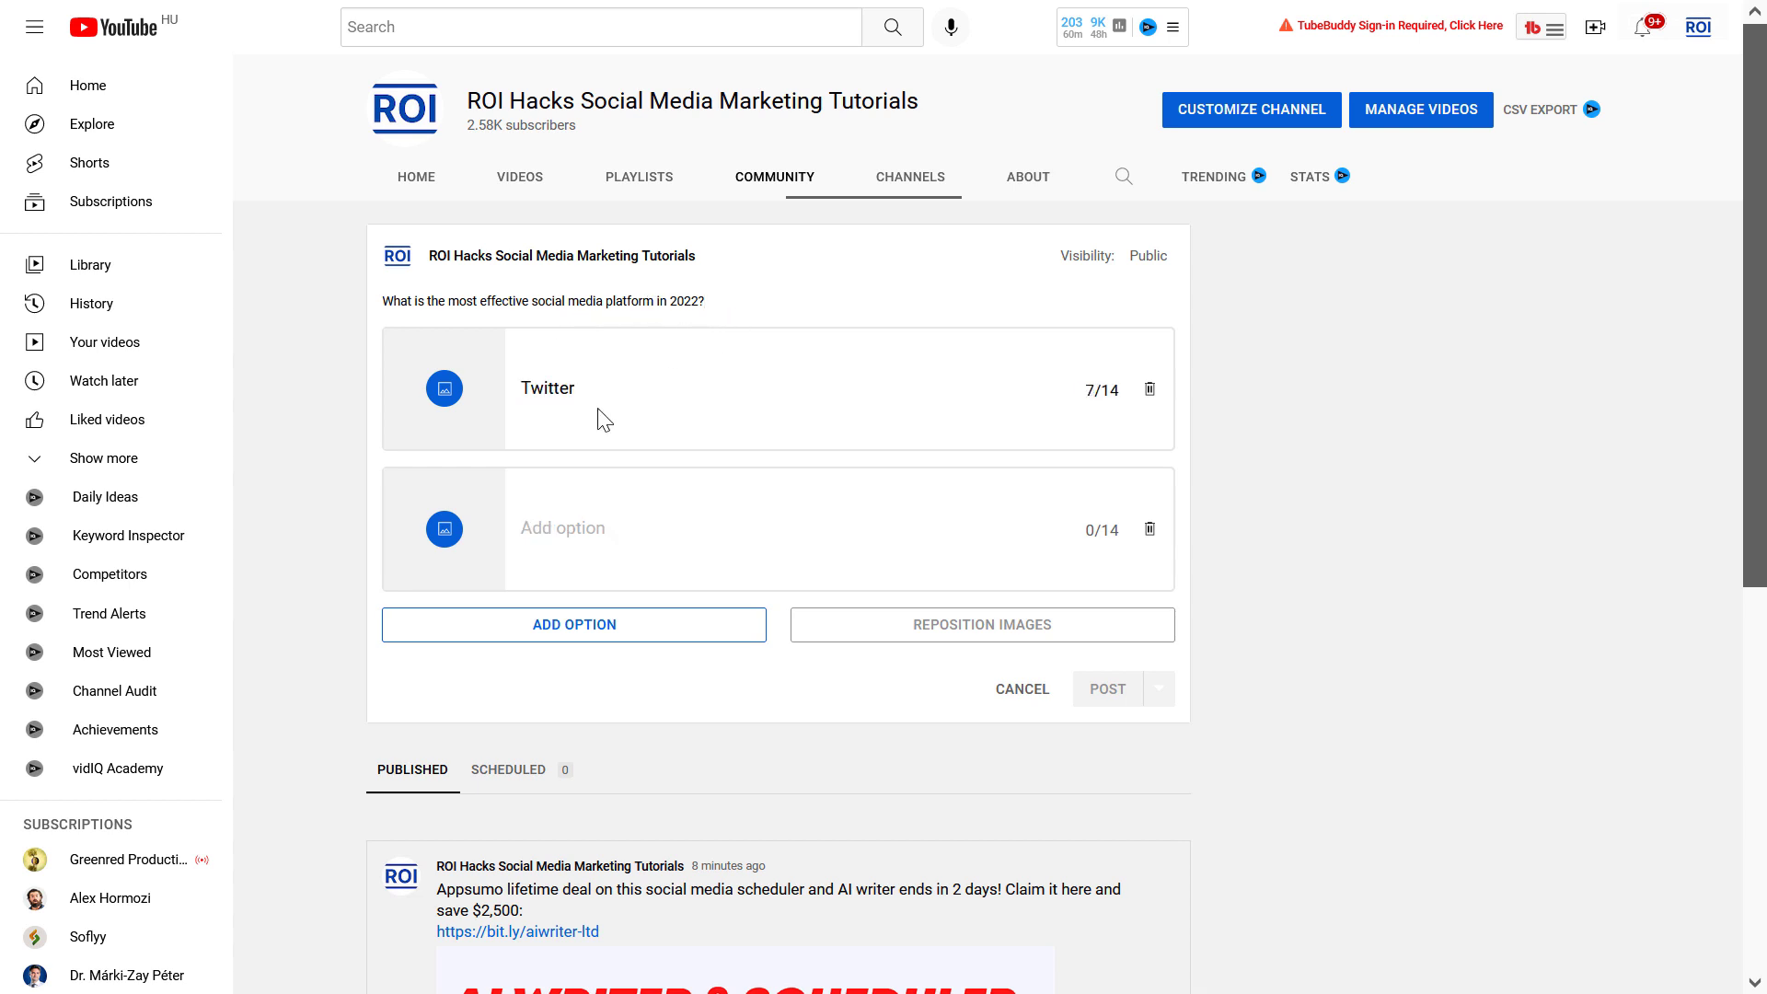
{"action": "mouse_move", "coordinate": [473, 405]}
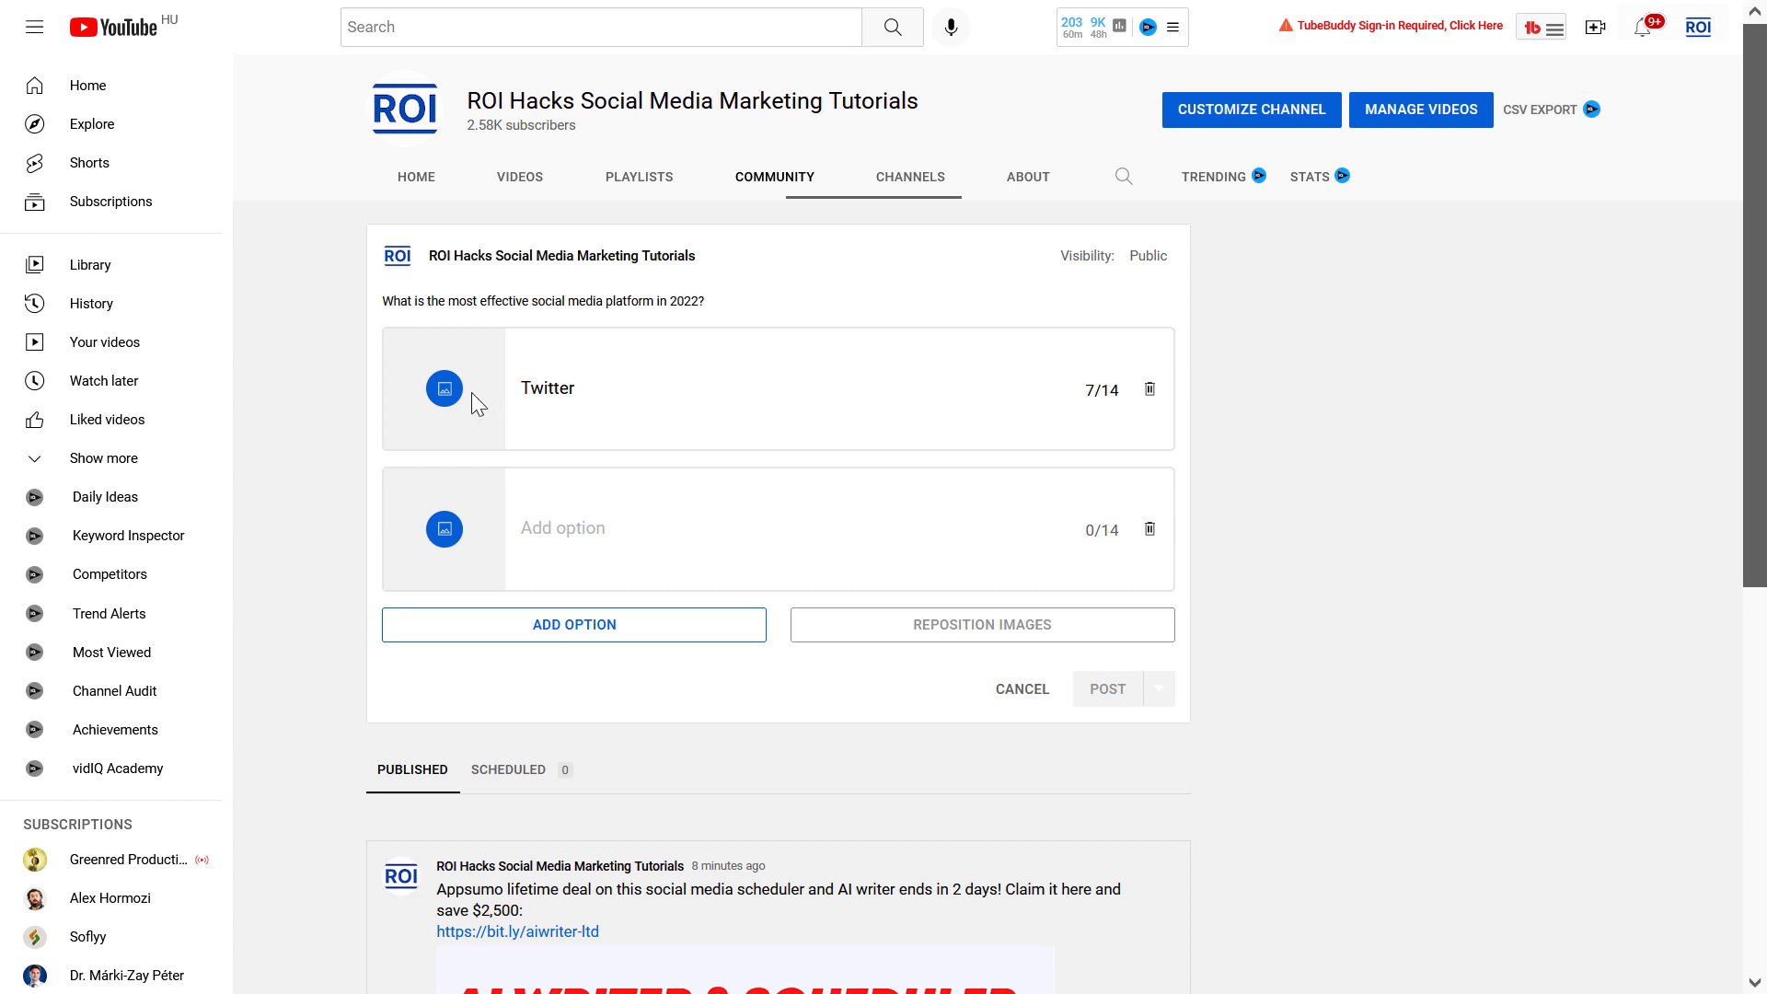
{"action": "mouse_move", "coordinate": [662, 364]}
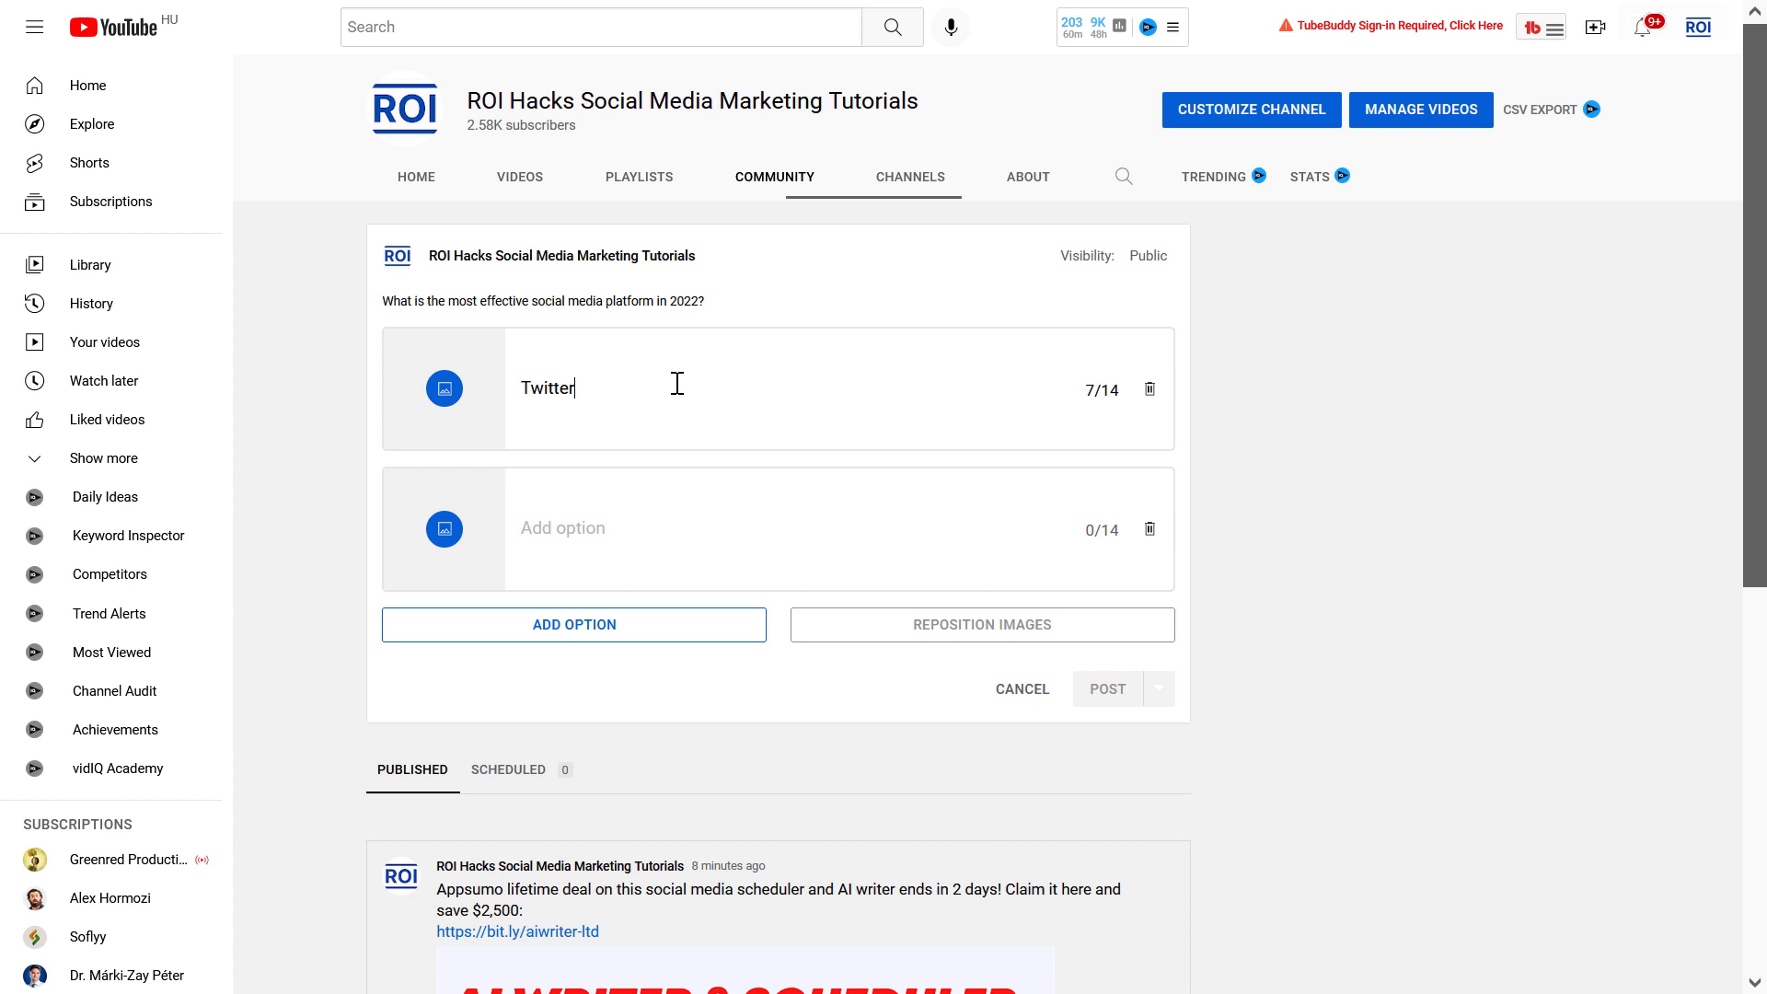
{"action": "mouse_move", "coordinate": [649, 400]}
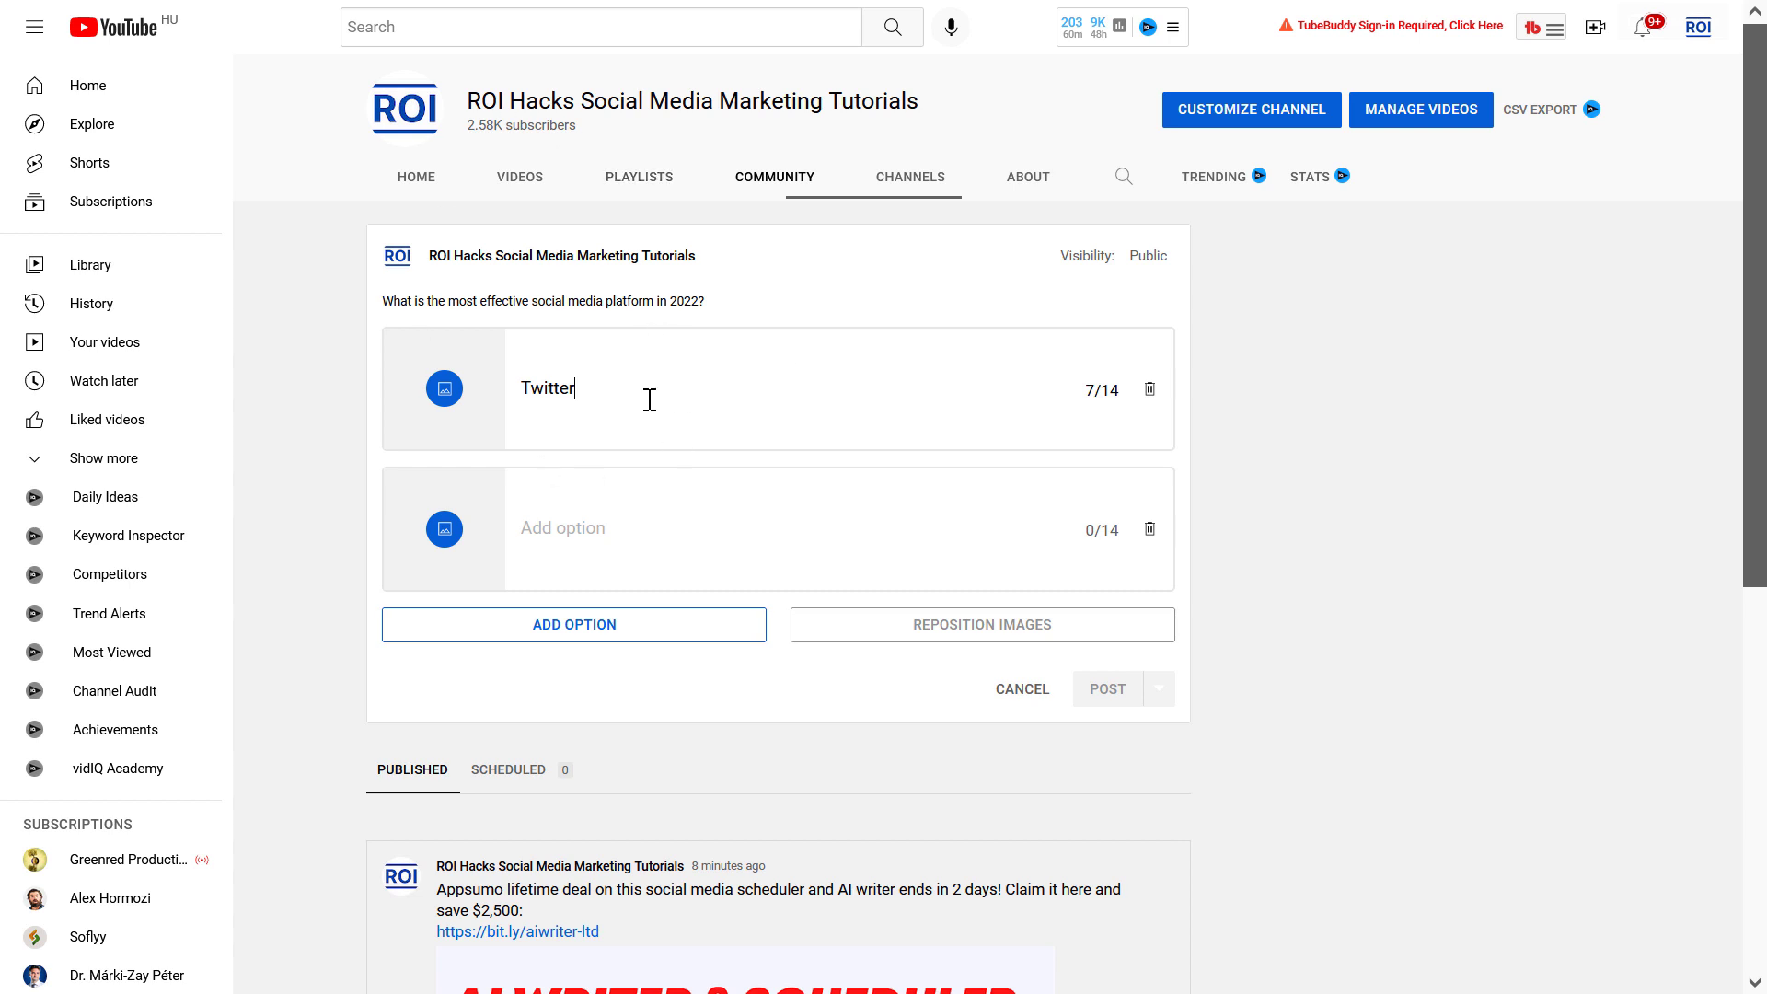
{"action": "mouse_move", "coordinate": [769, 522]}
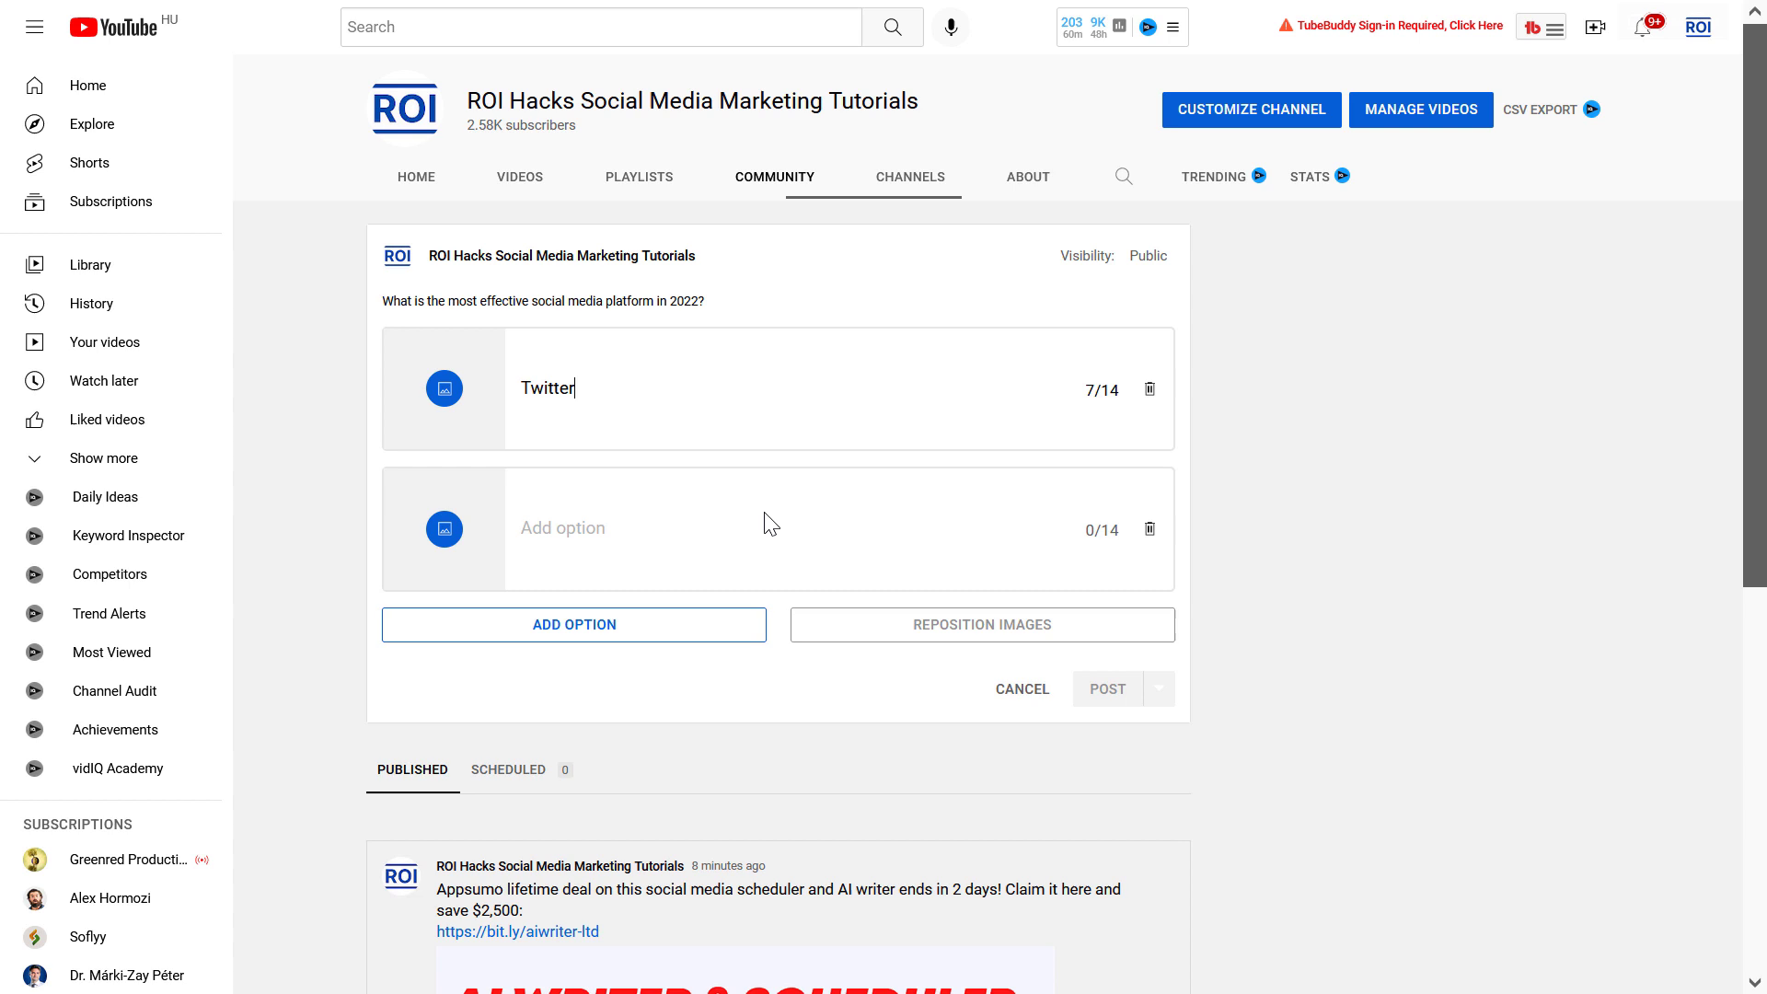
{"action": "mouse_move", "coordinate": [737, 563]}
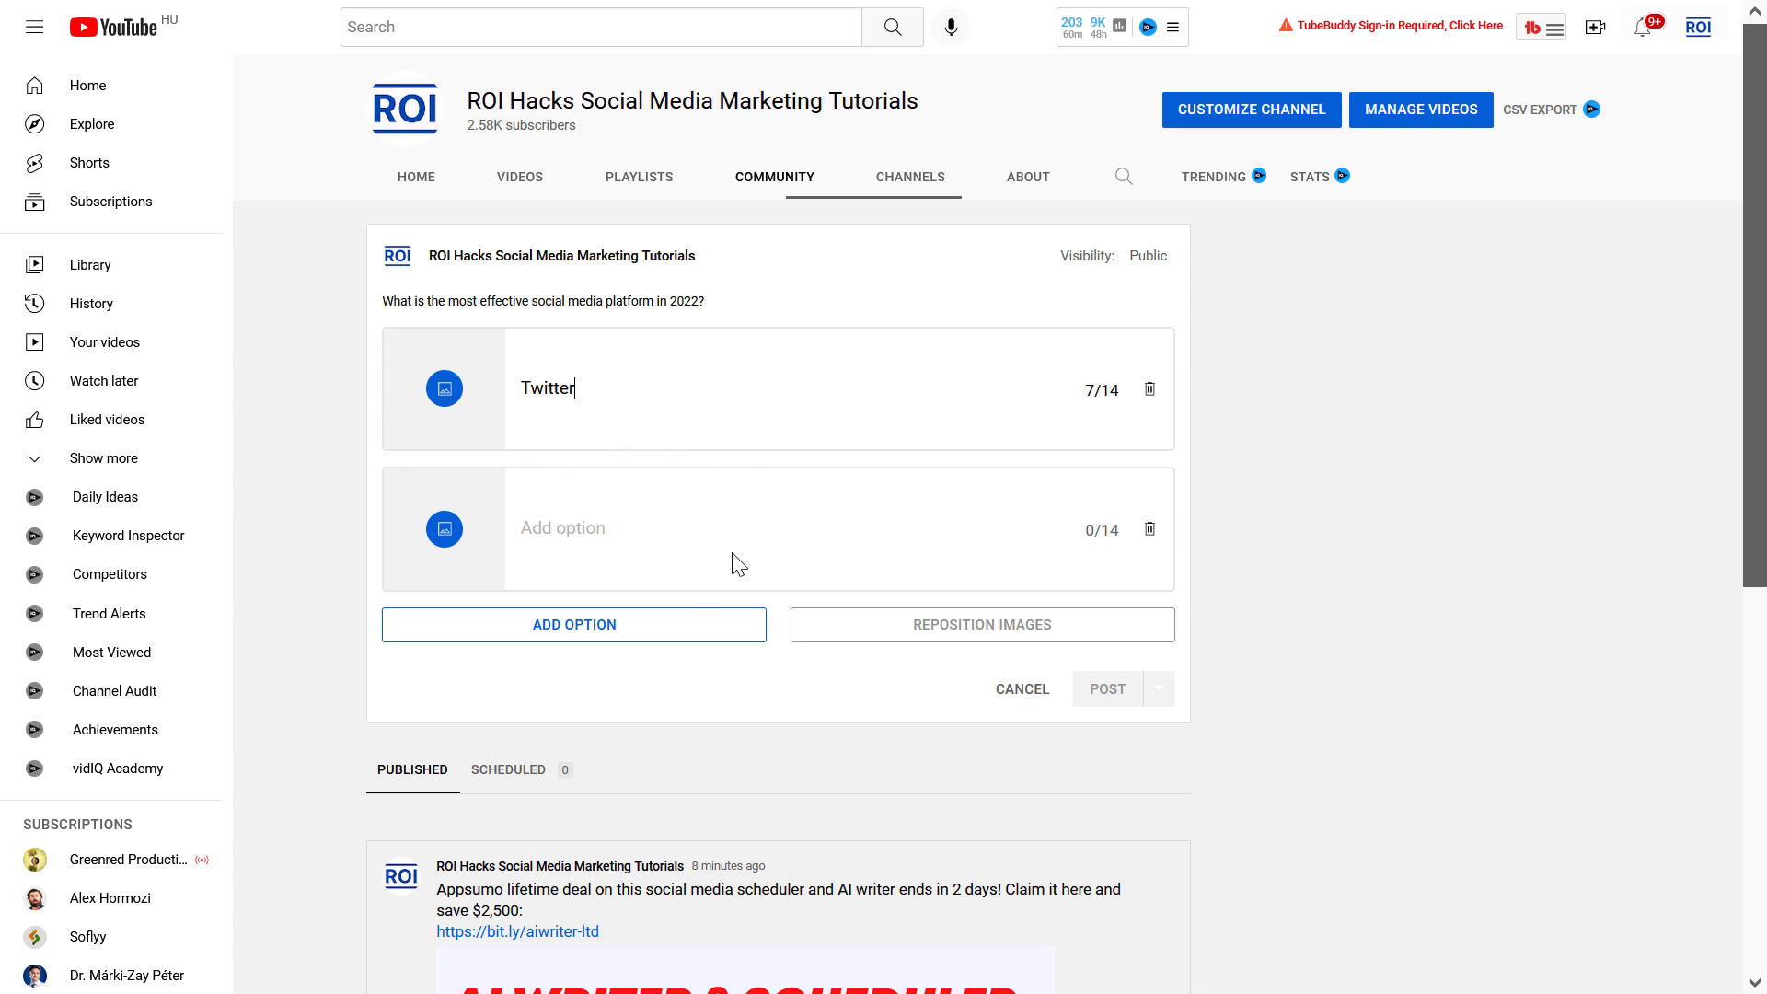
{"action": "mouse_move", "coordinate": [566, 560]}
{"action": "type", "text": "TikTok"}
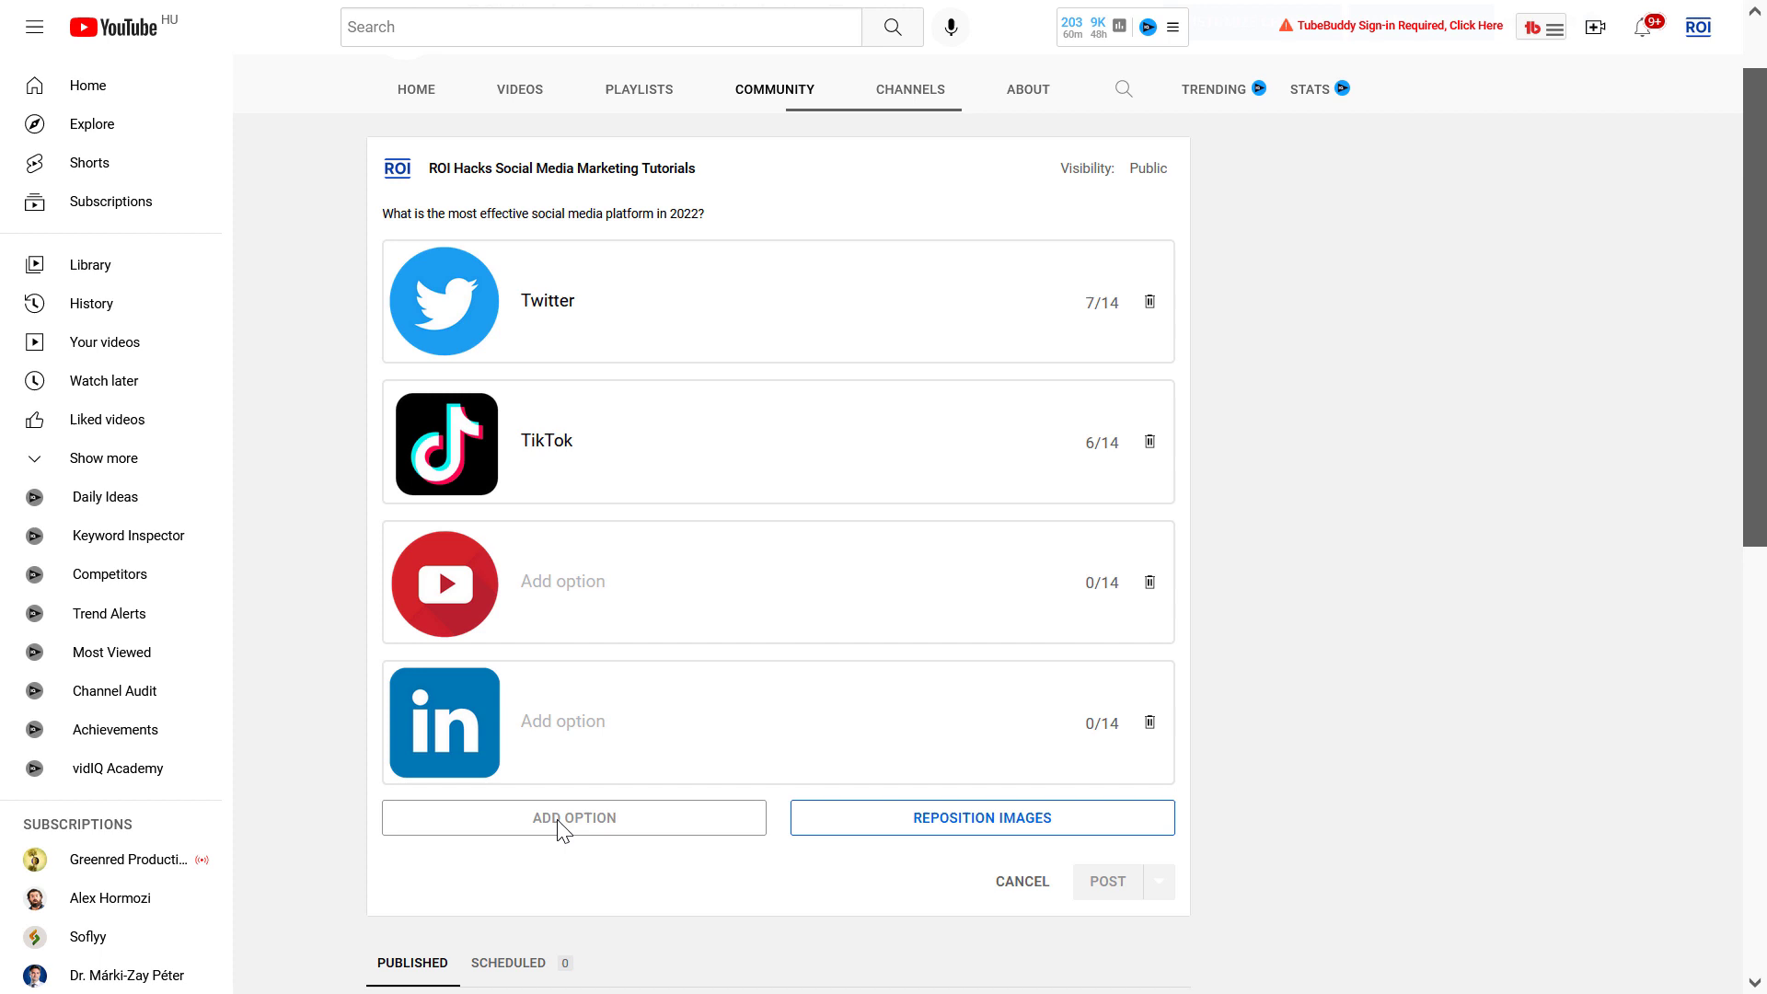
{"action": "mouse_move", "coordinate": [595, 835]}
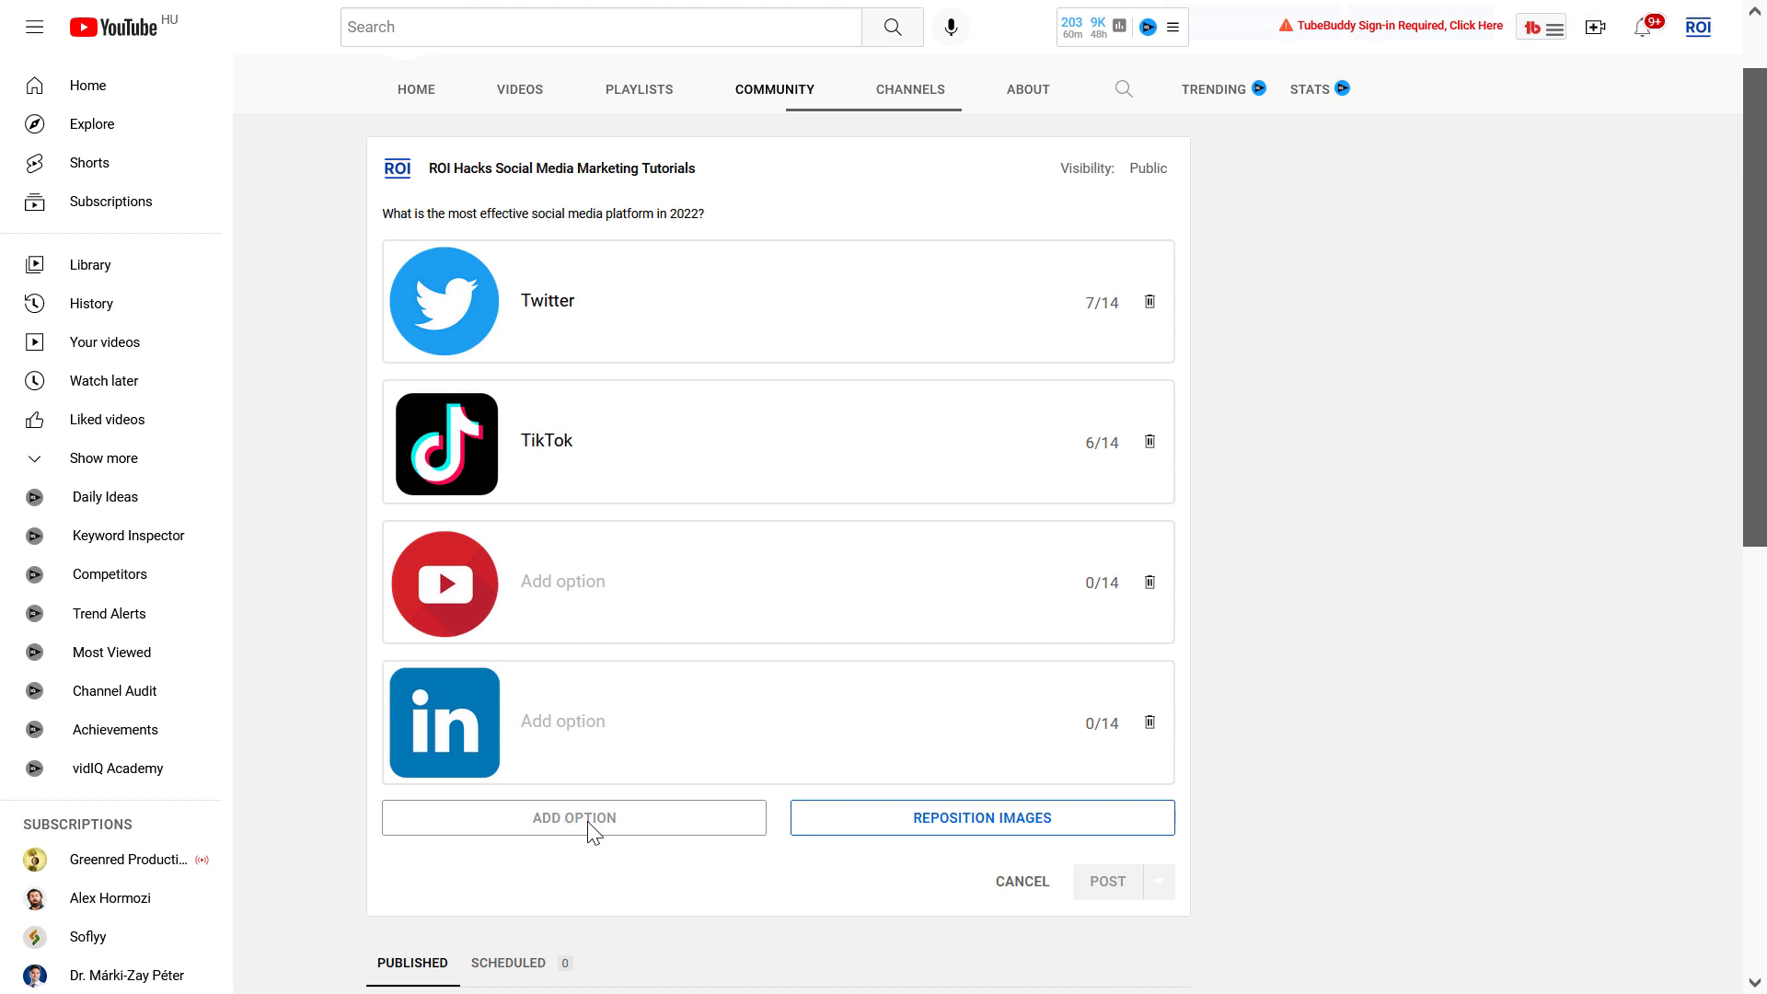
{"action": "mouse_move", "coordinate": [780, 385]}
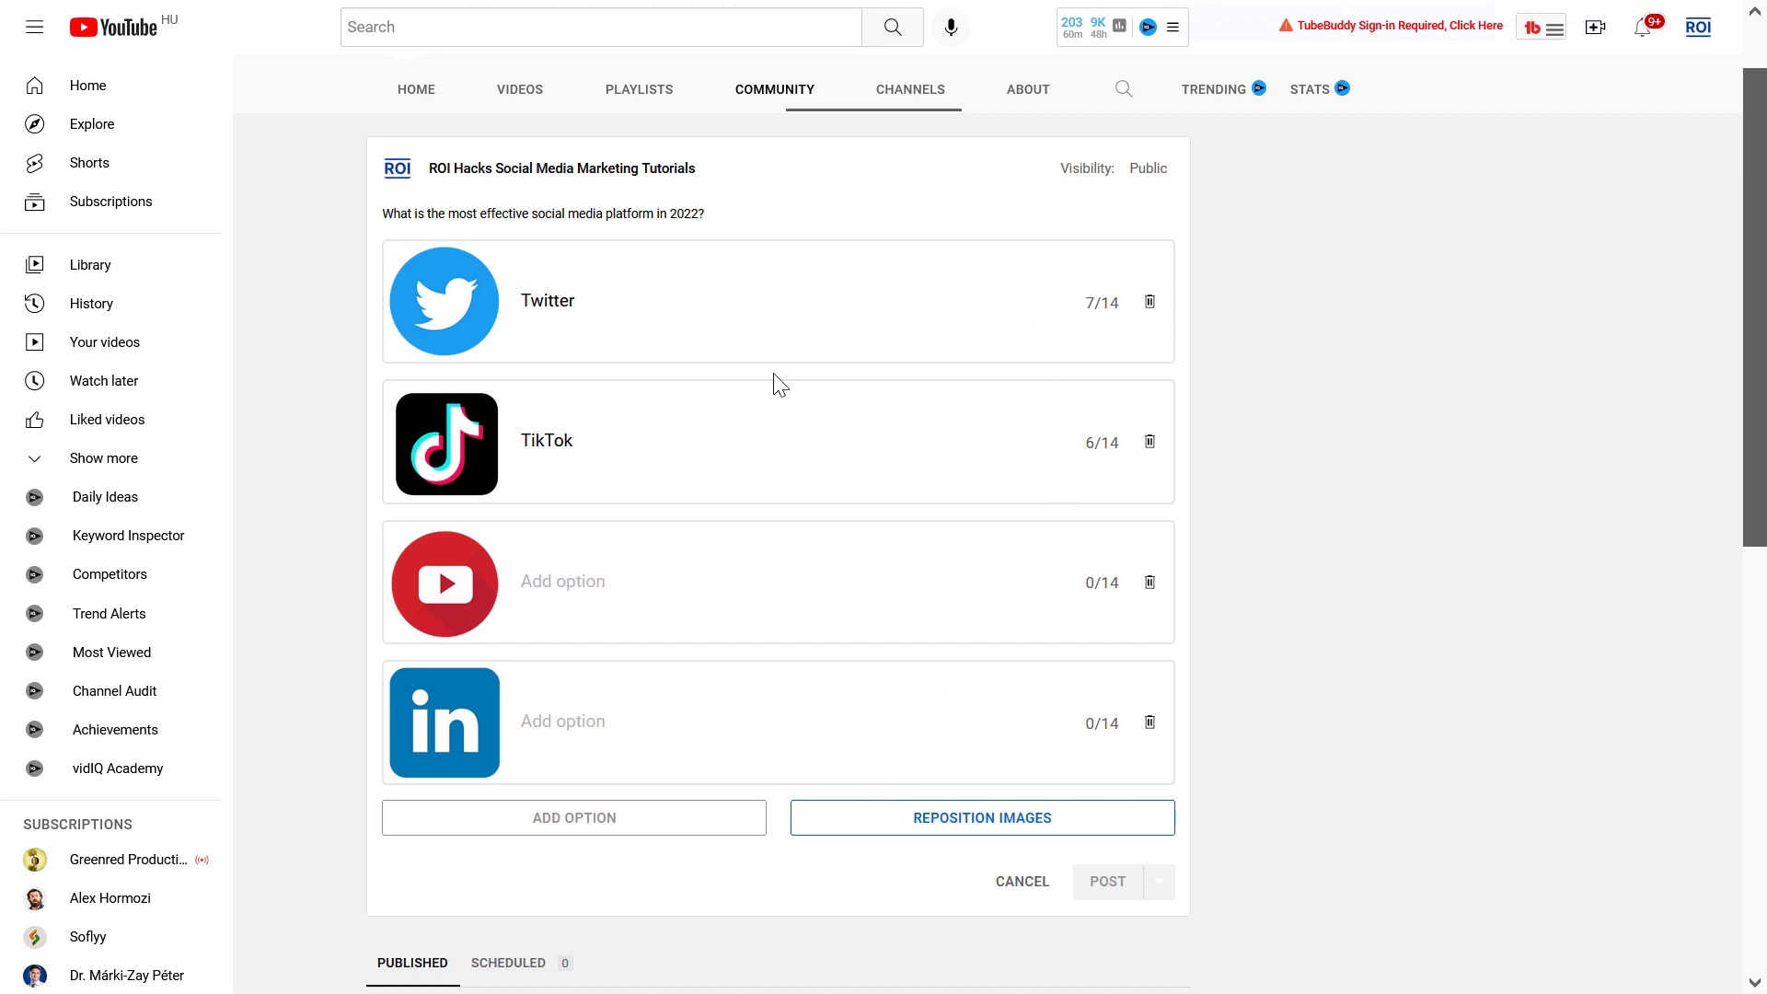
{"action": "mouse_move", "coordinate": [842, 652]}
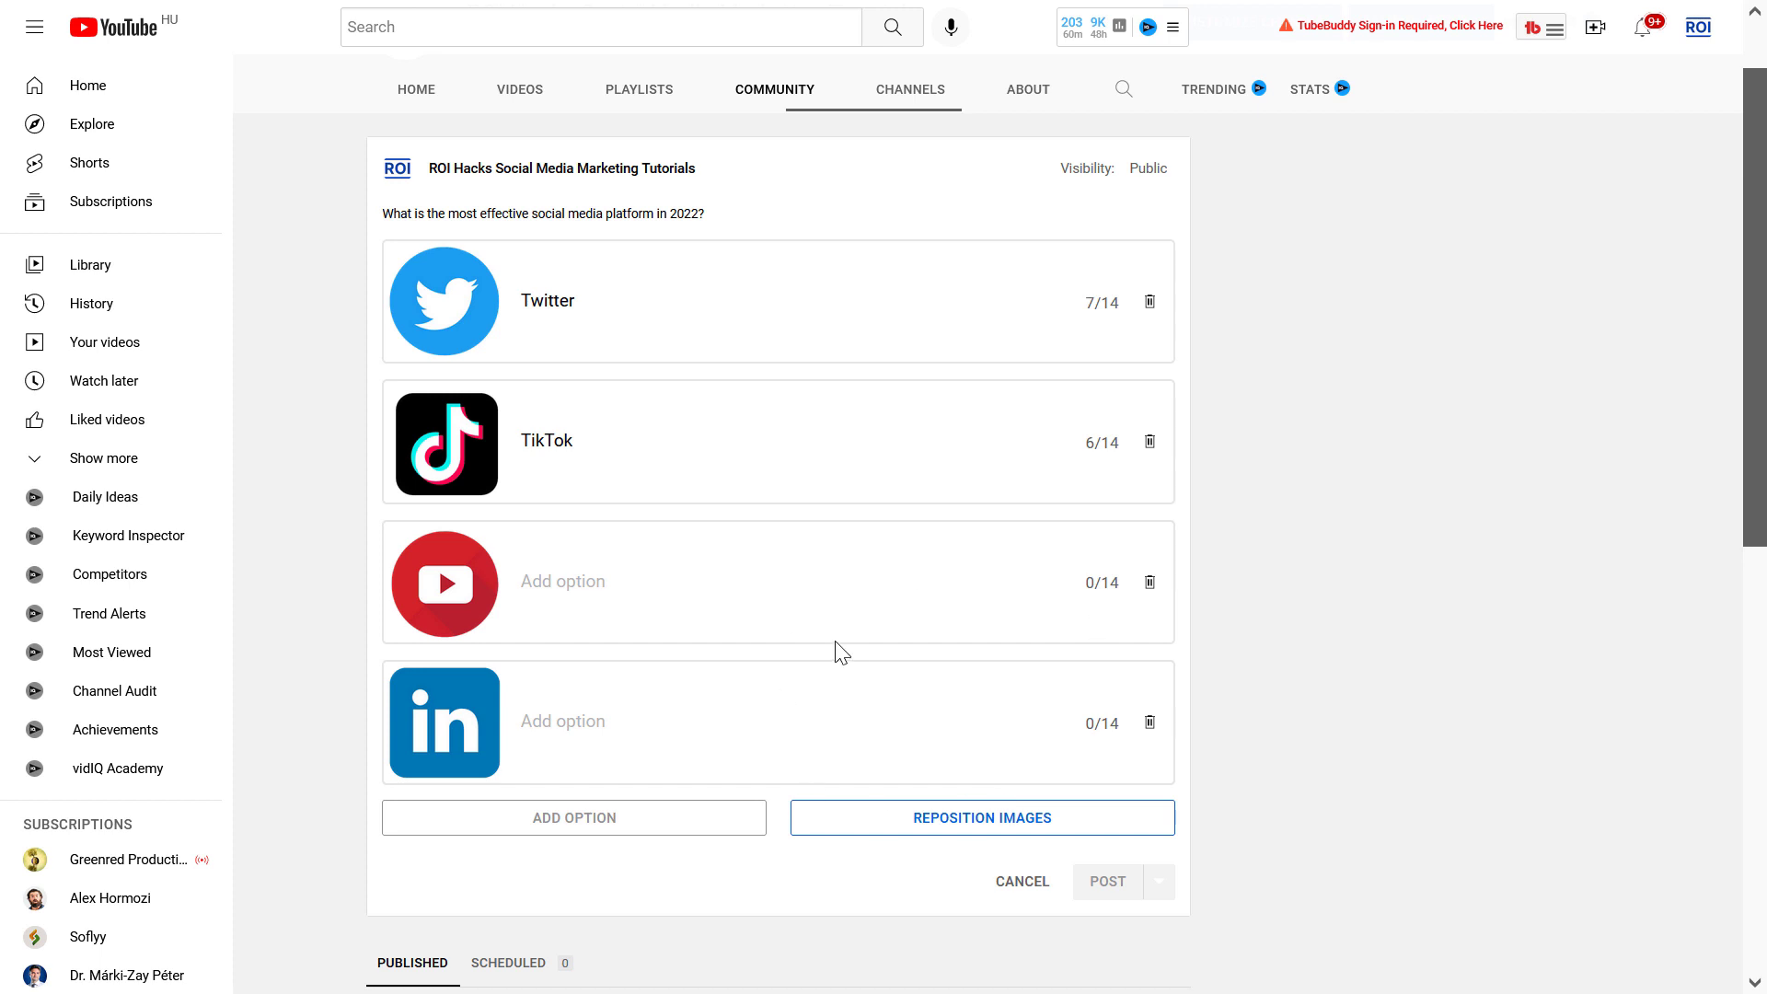
Check the option images' cropping in Reposition Images, then cancel without changes.
{"action": "left_click", "coordinate": [980, 817]}
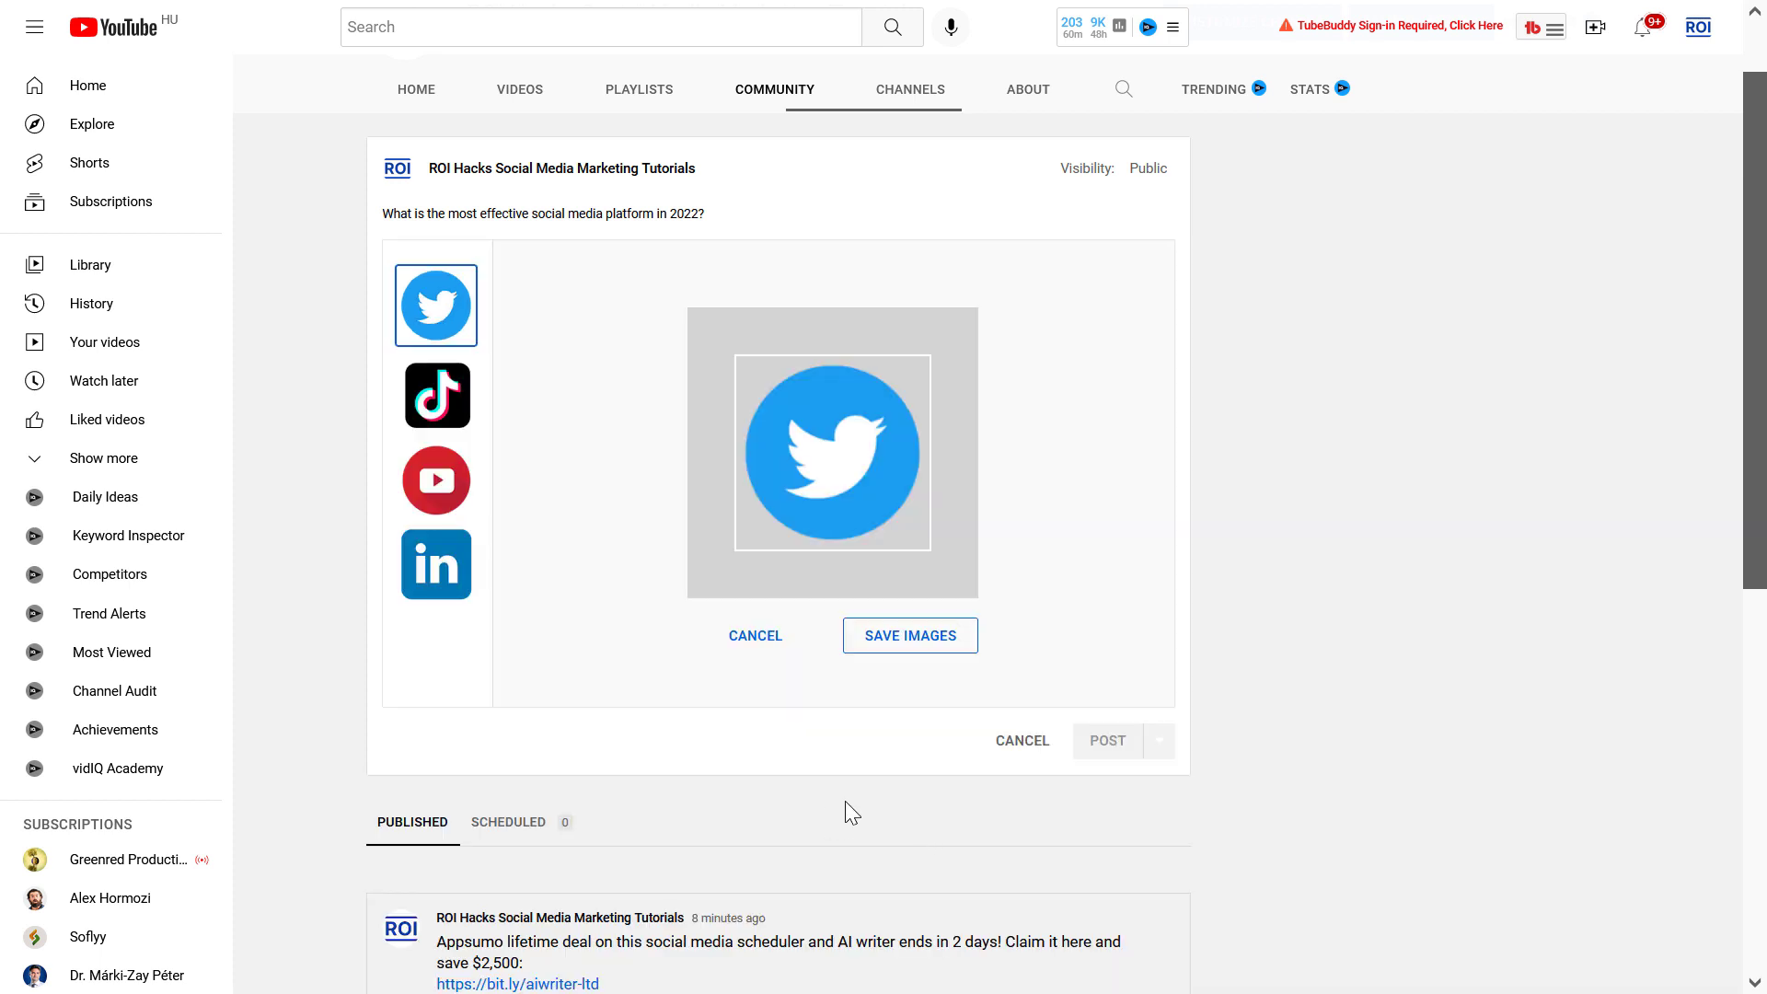
{"action": "left_click", "coordinate": [909, 635]}
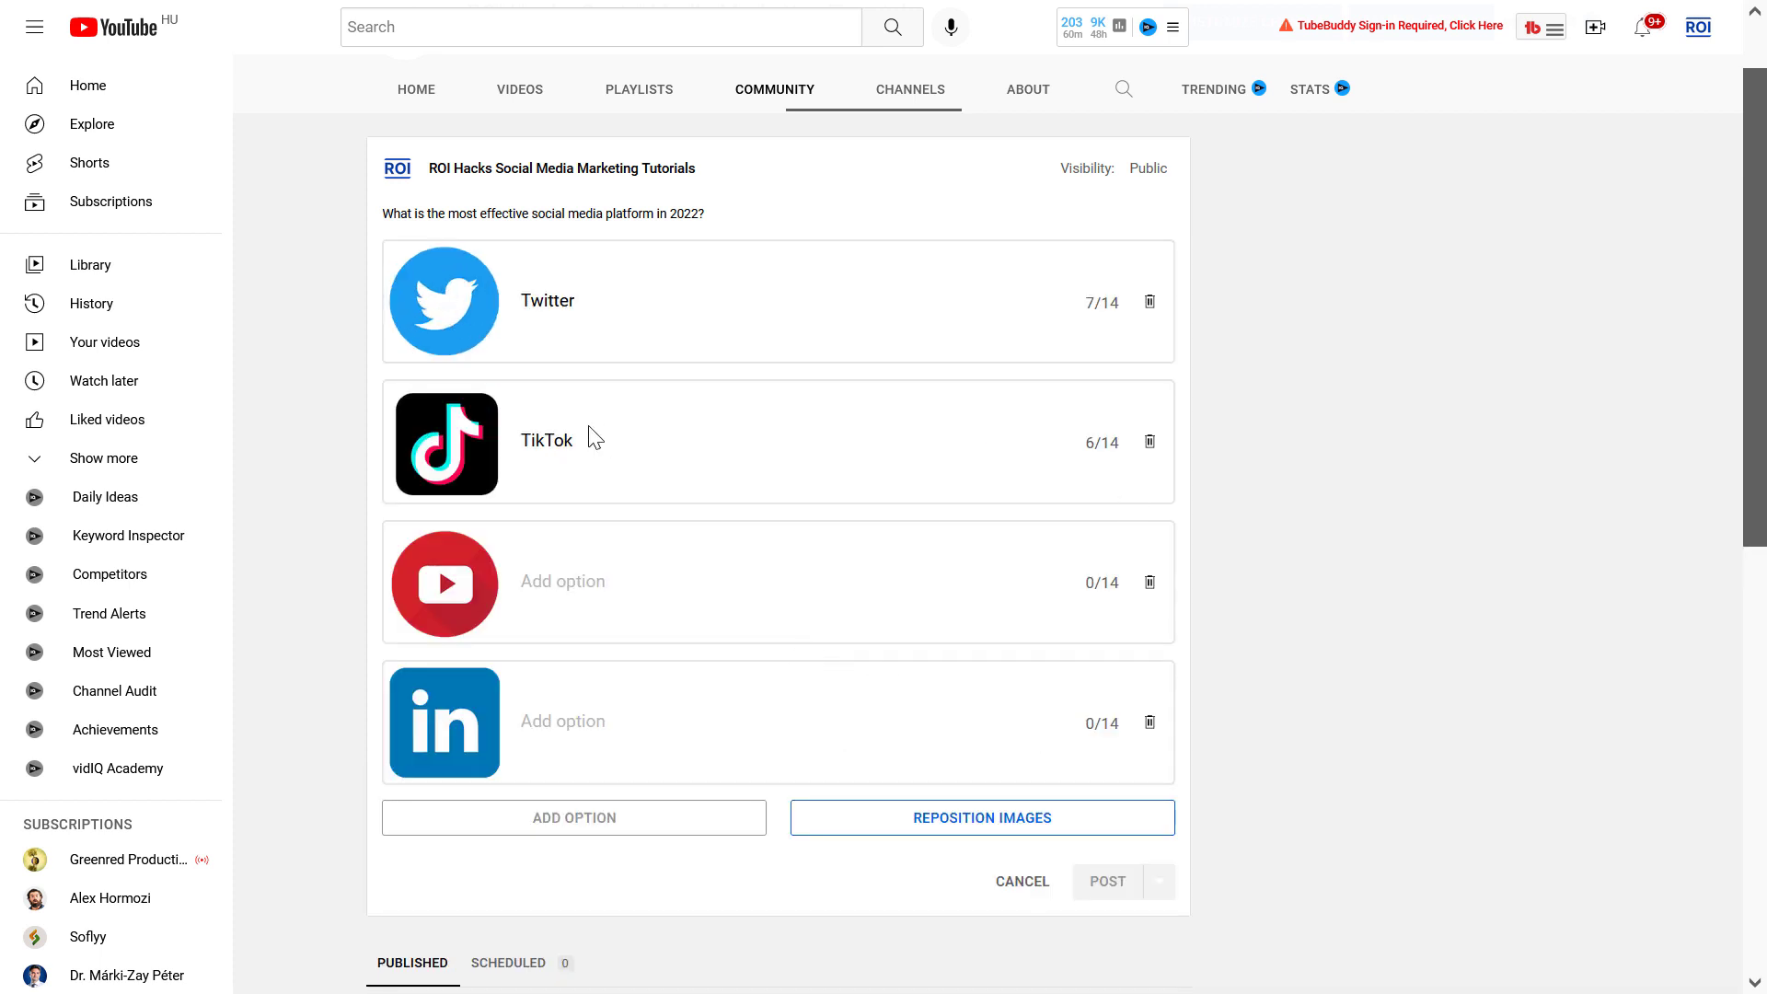
{"action": "mouse_move", "coordinate": [499, 317]}
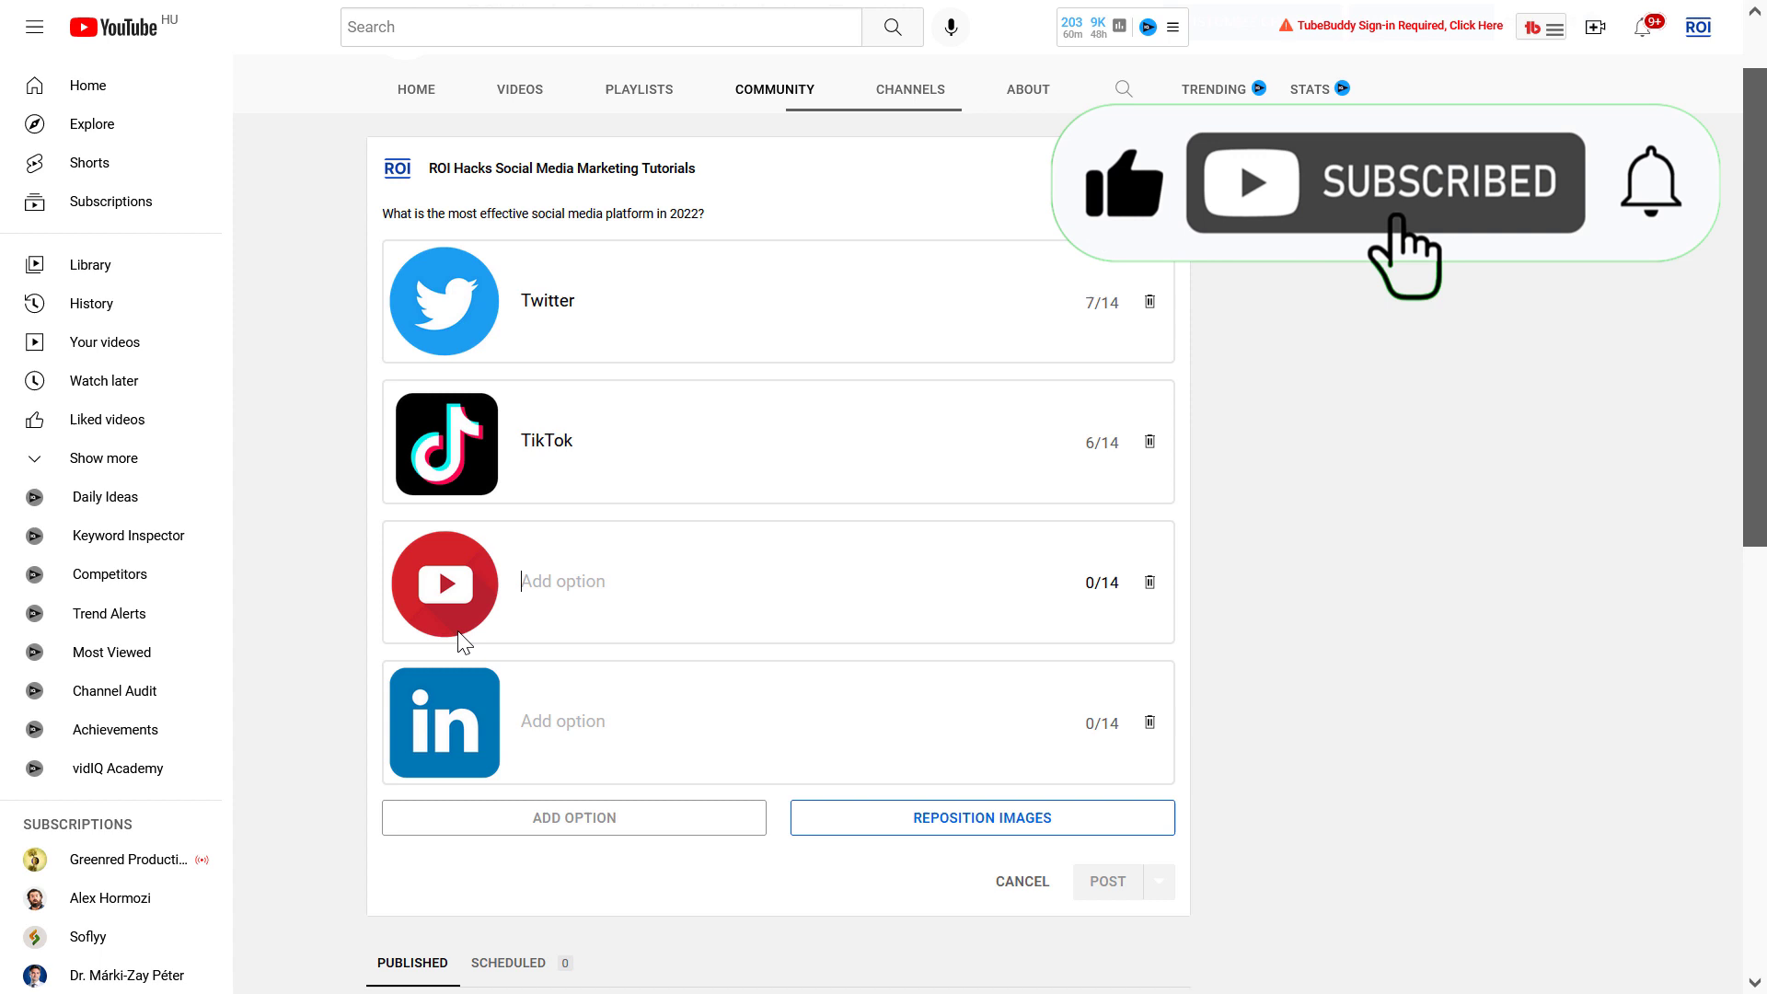
{"action": "mouse_move", "coordinate": [468, 603]}
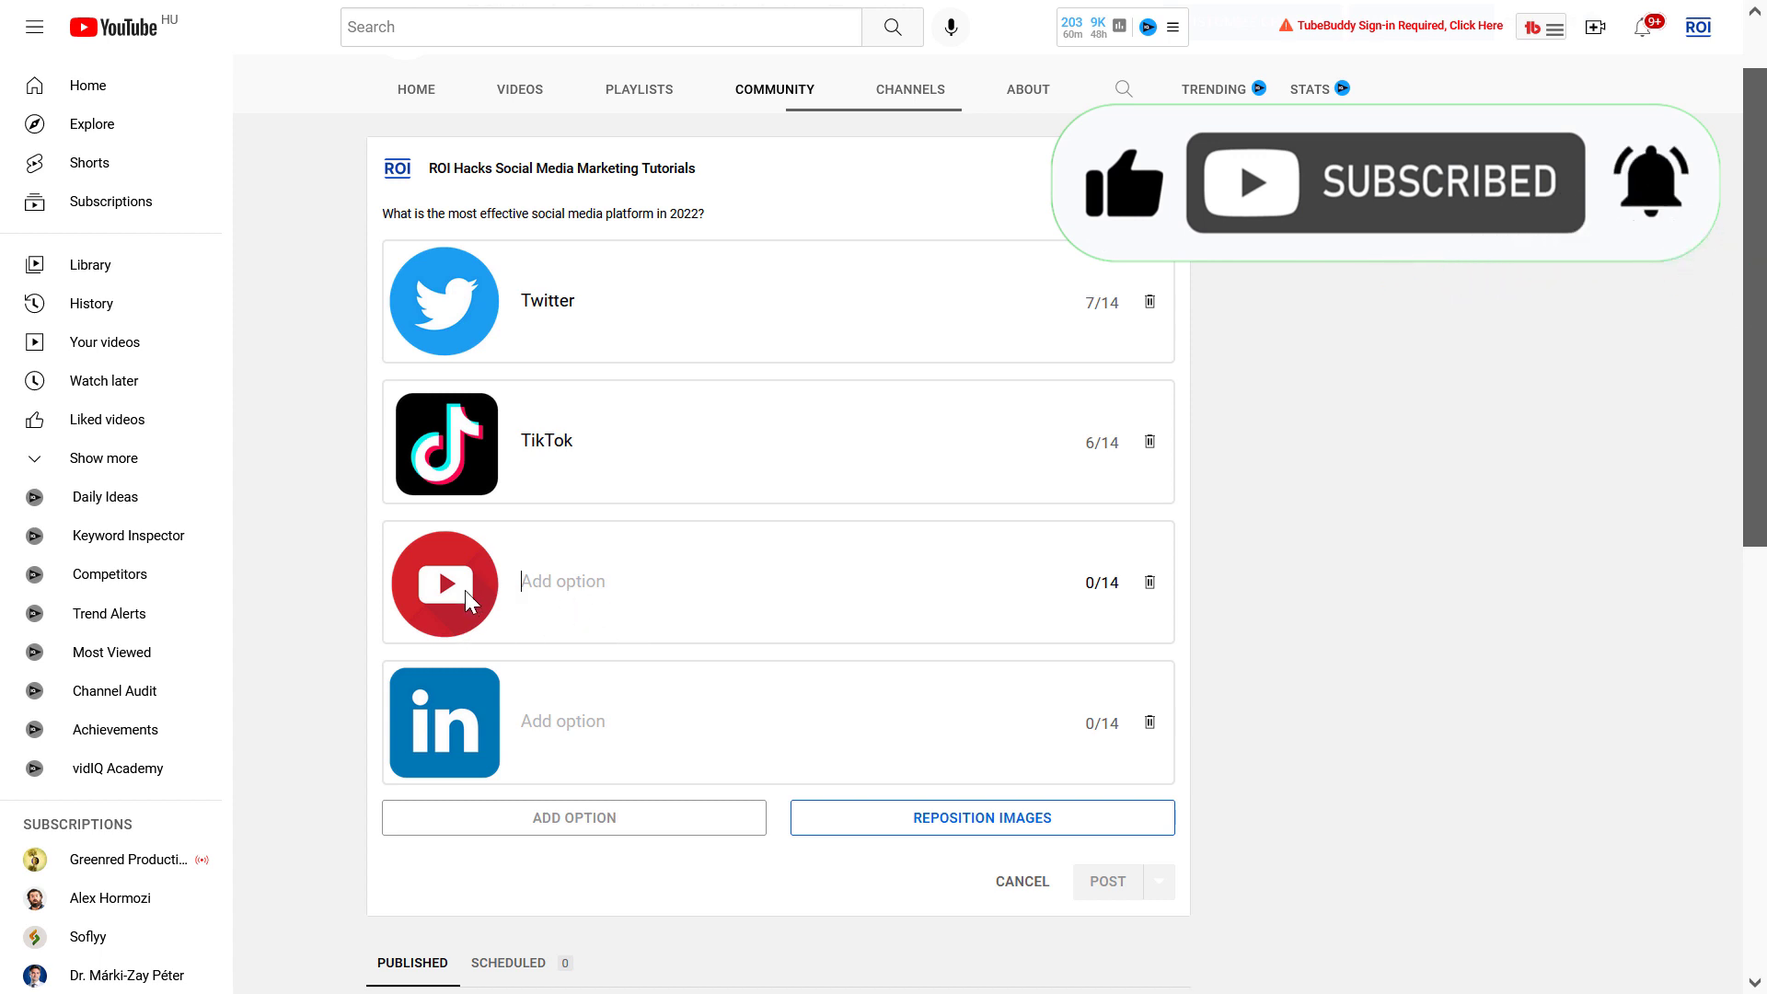
Name poll options three and four YouTube and LinkedIn.
{"action": "type", "text": "Y"}
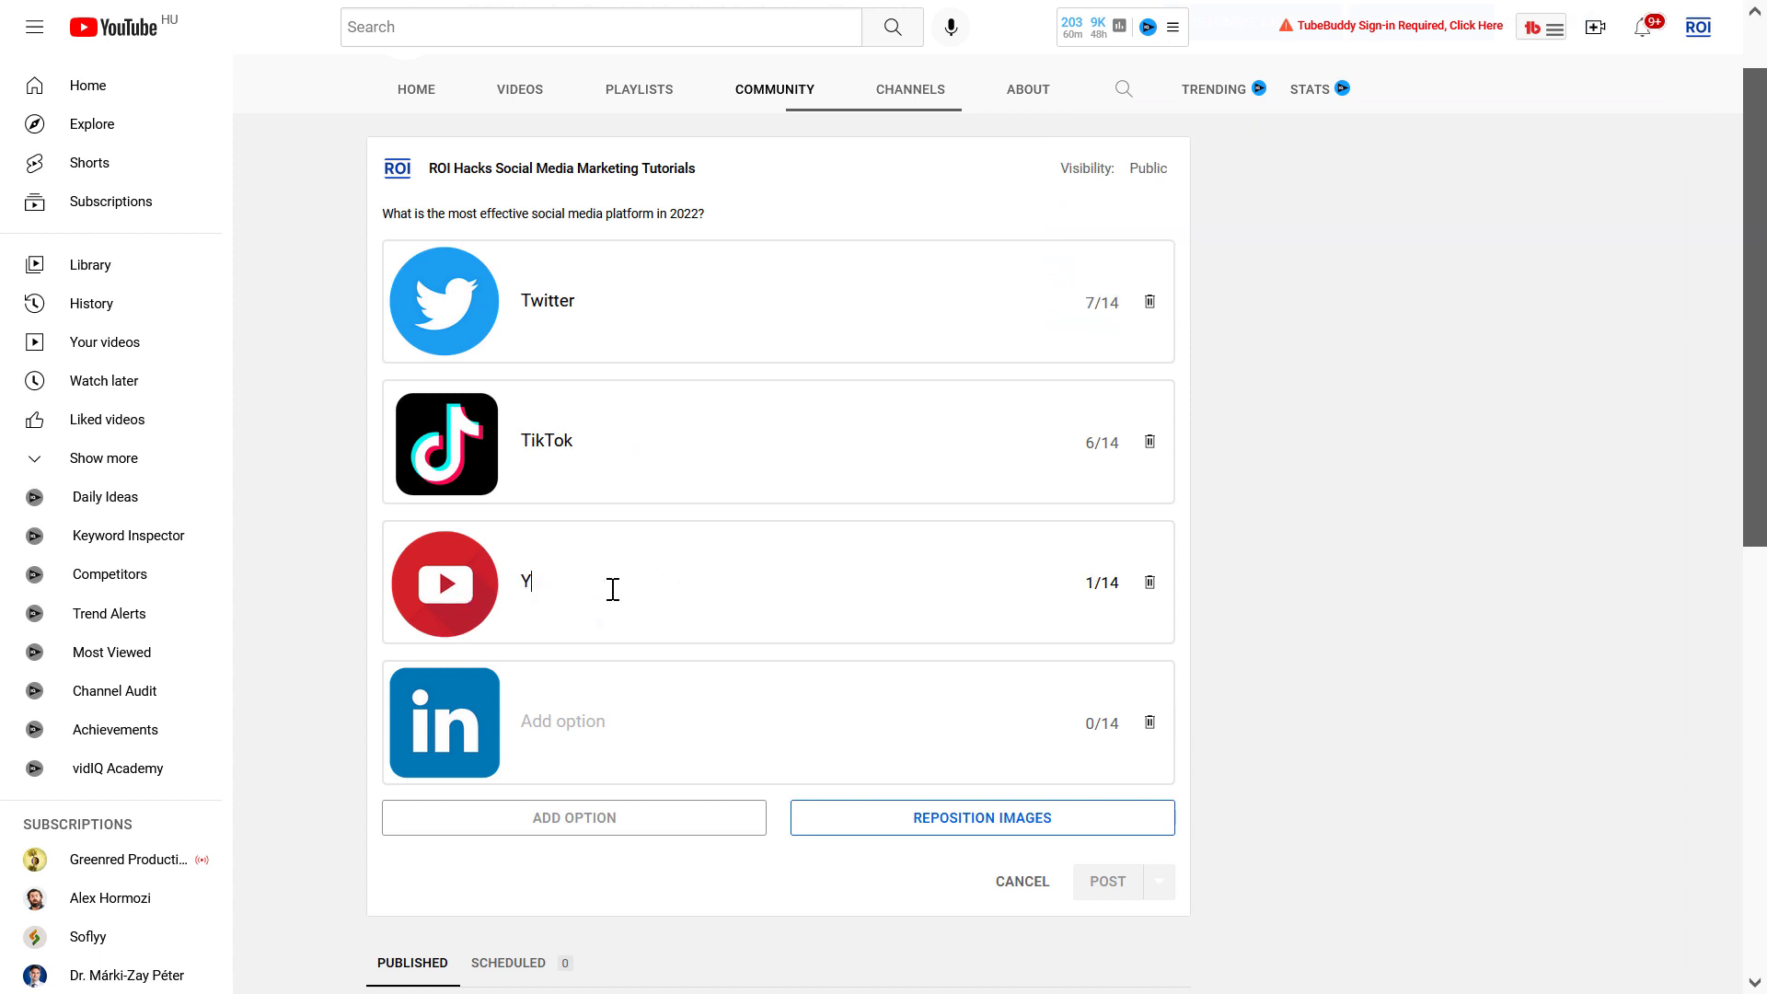
{"action": "type", "text": "ouTube"}
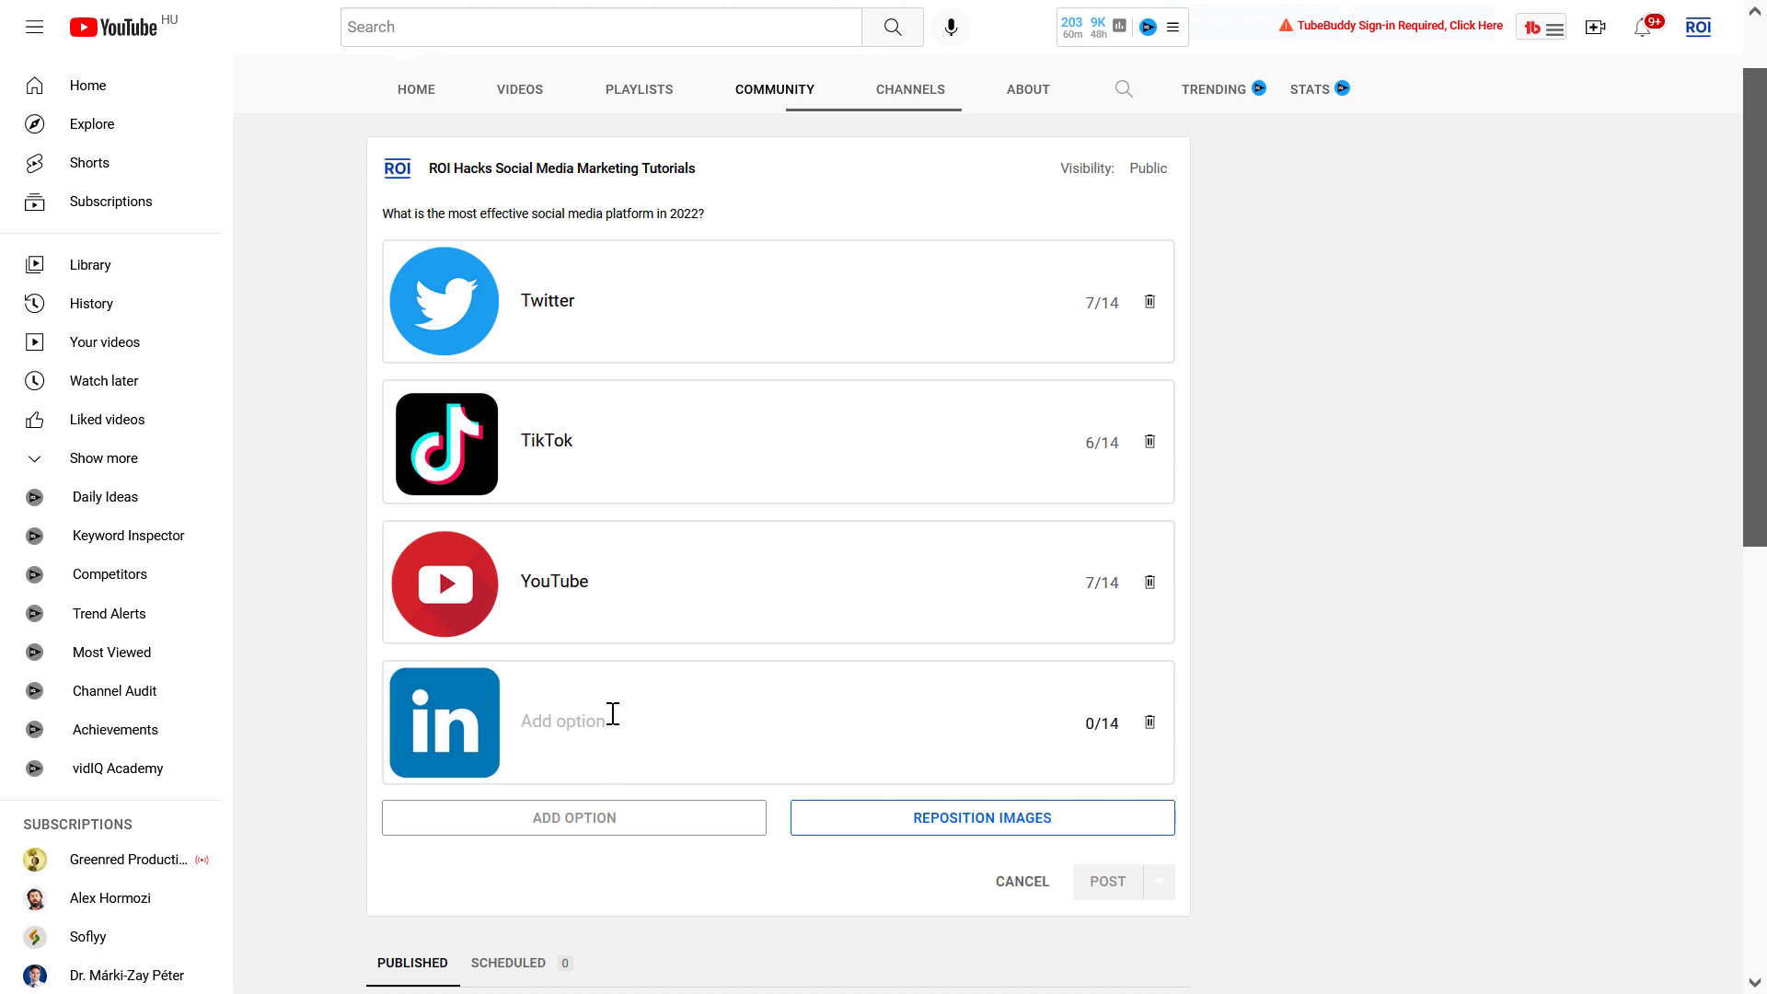
{"action": "type", "text": "LinkedIn"}
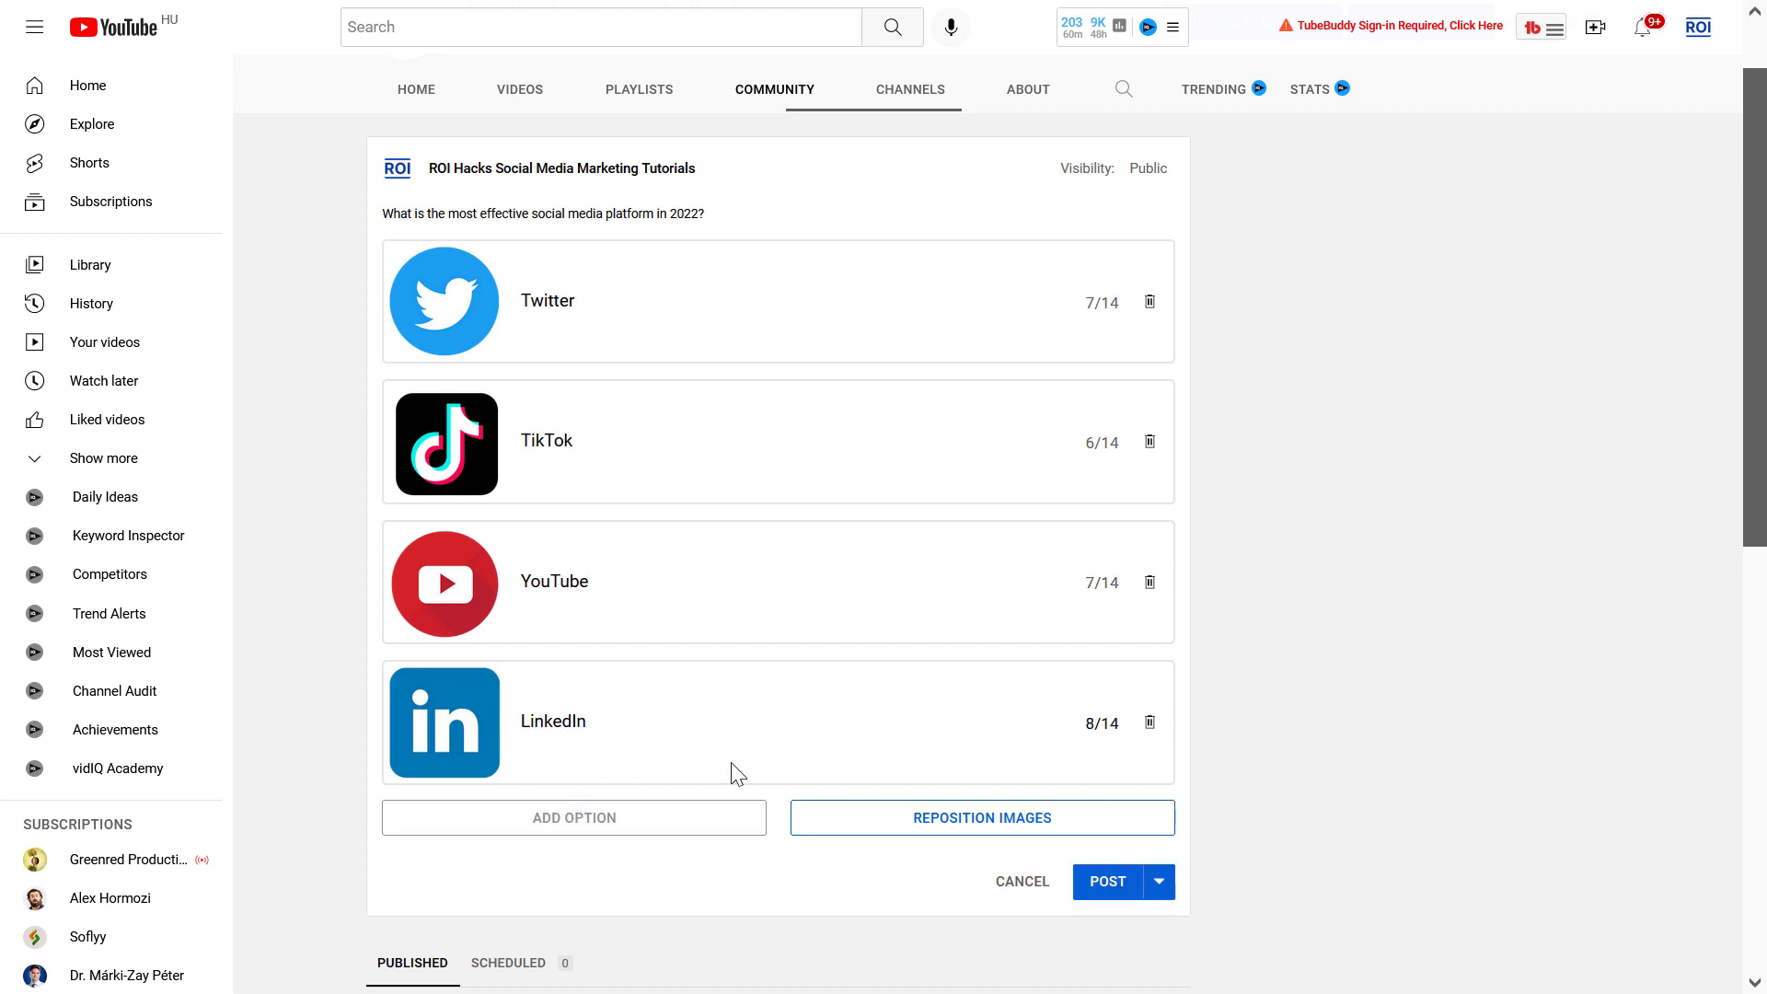
{"action": "mouse_move", "coordinate": [1140, 907]}
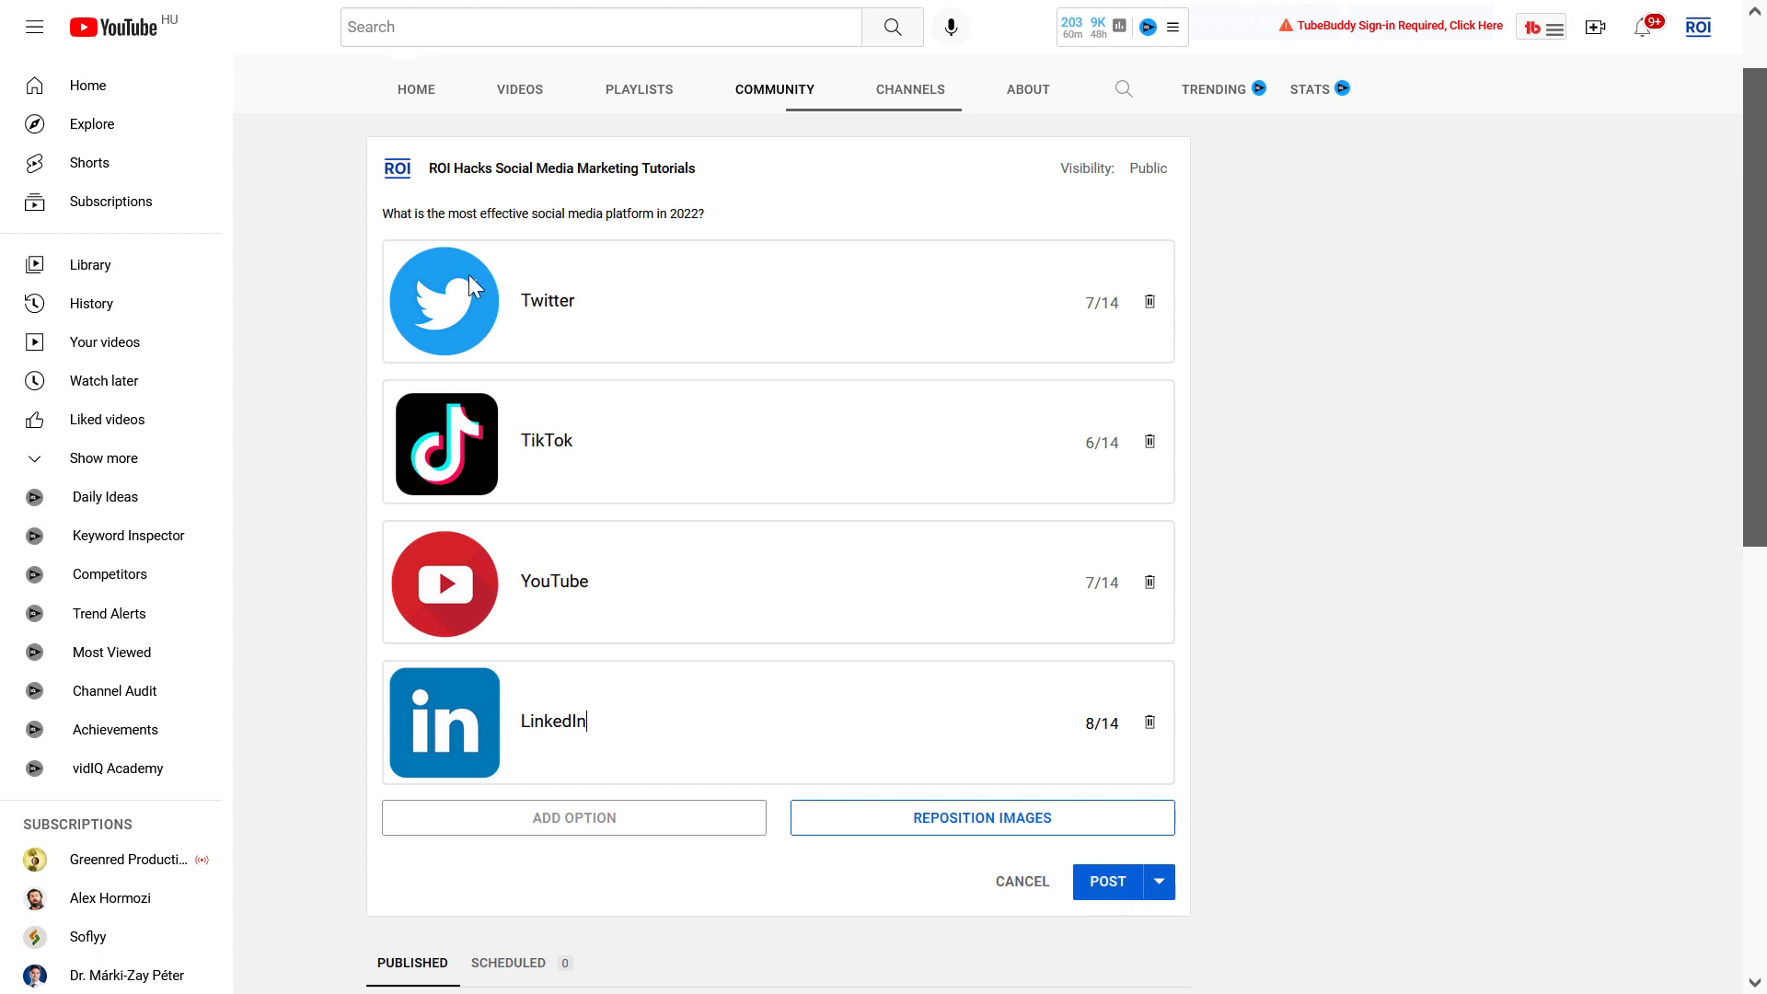
{"action": "scroll", "scroll_direction": "down", "scroll_amount": 3}
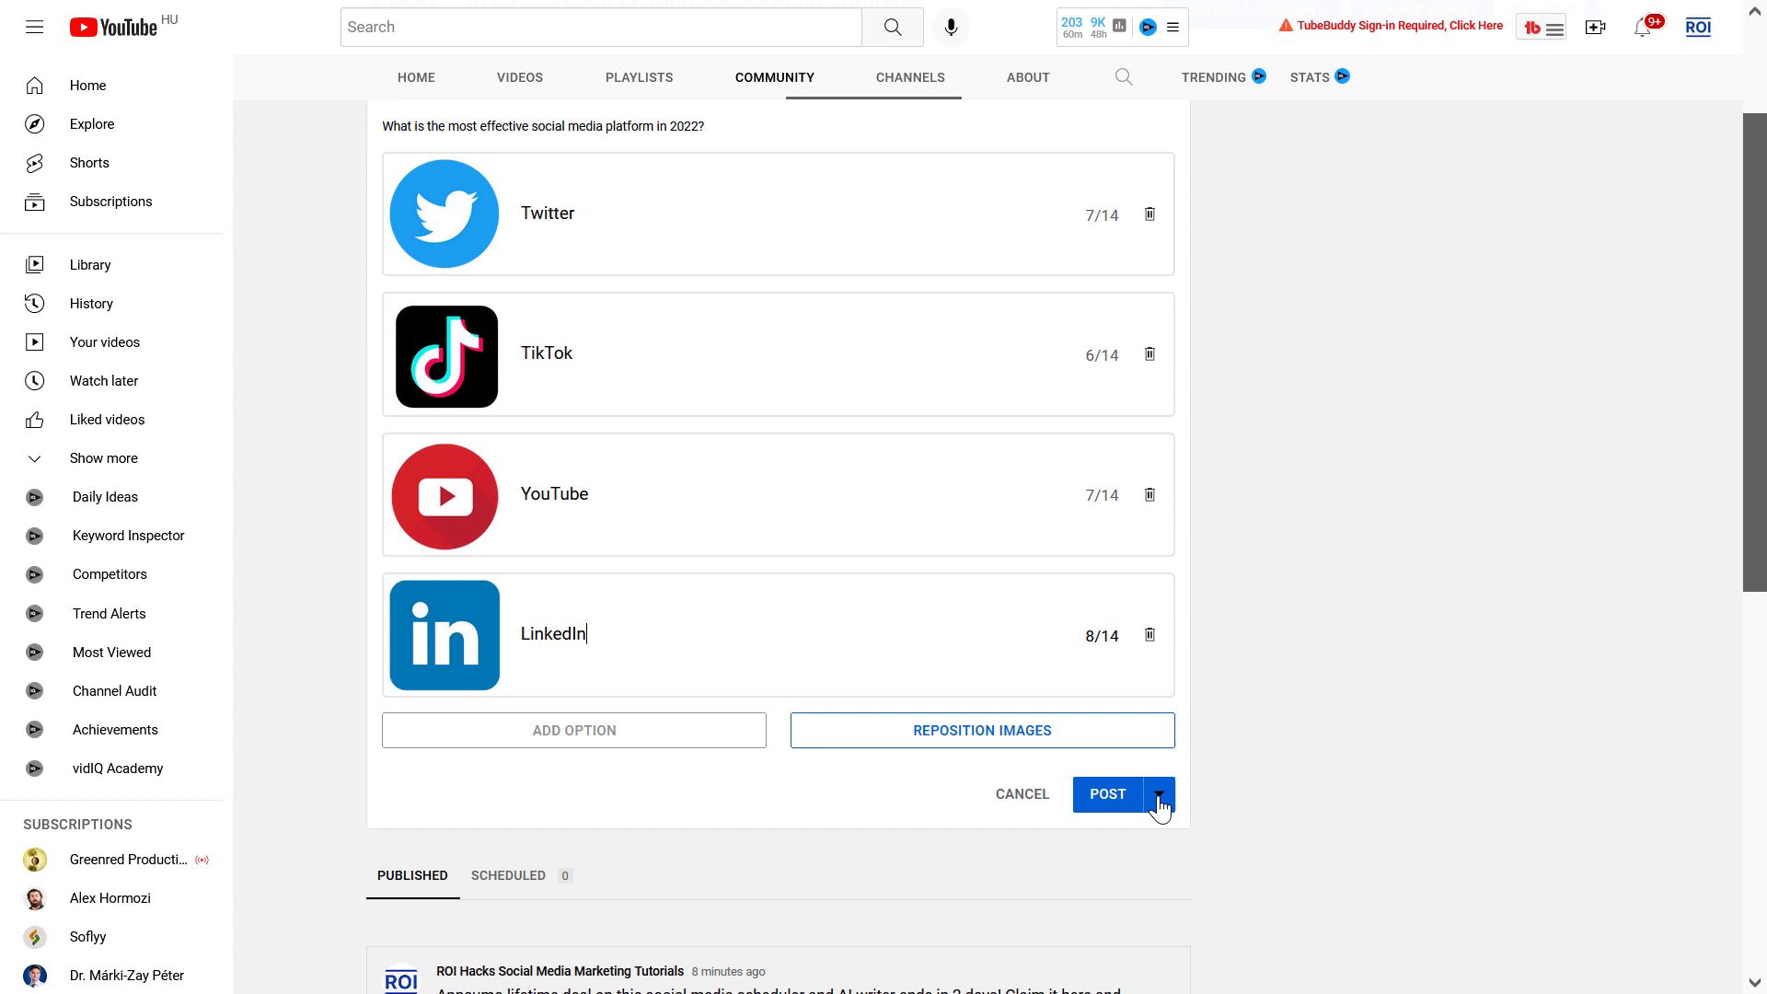
Reveal the Schedule option beside POST and open the publish time dropdown.
{"action": "left_click", "coordinate": [1161, 794]}
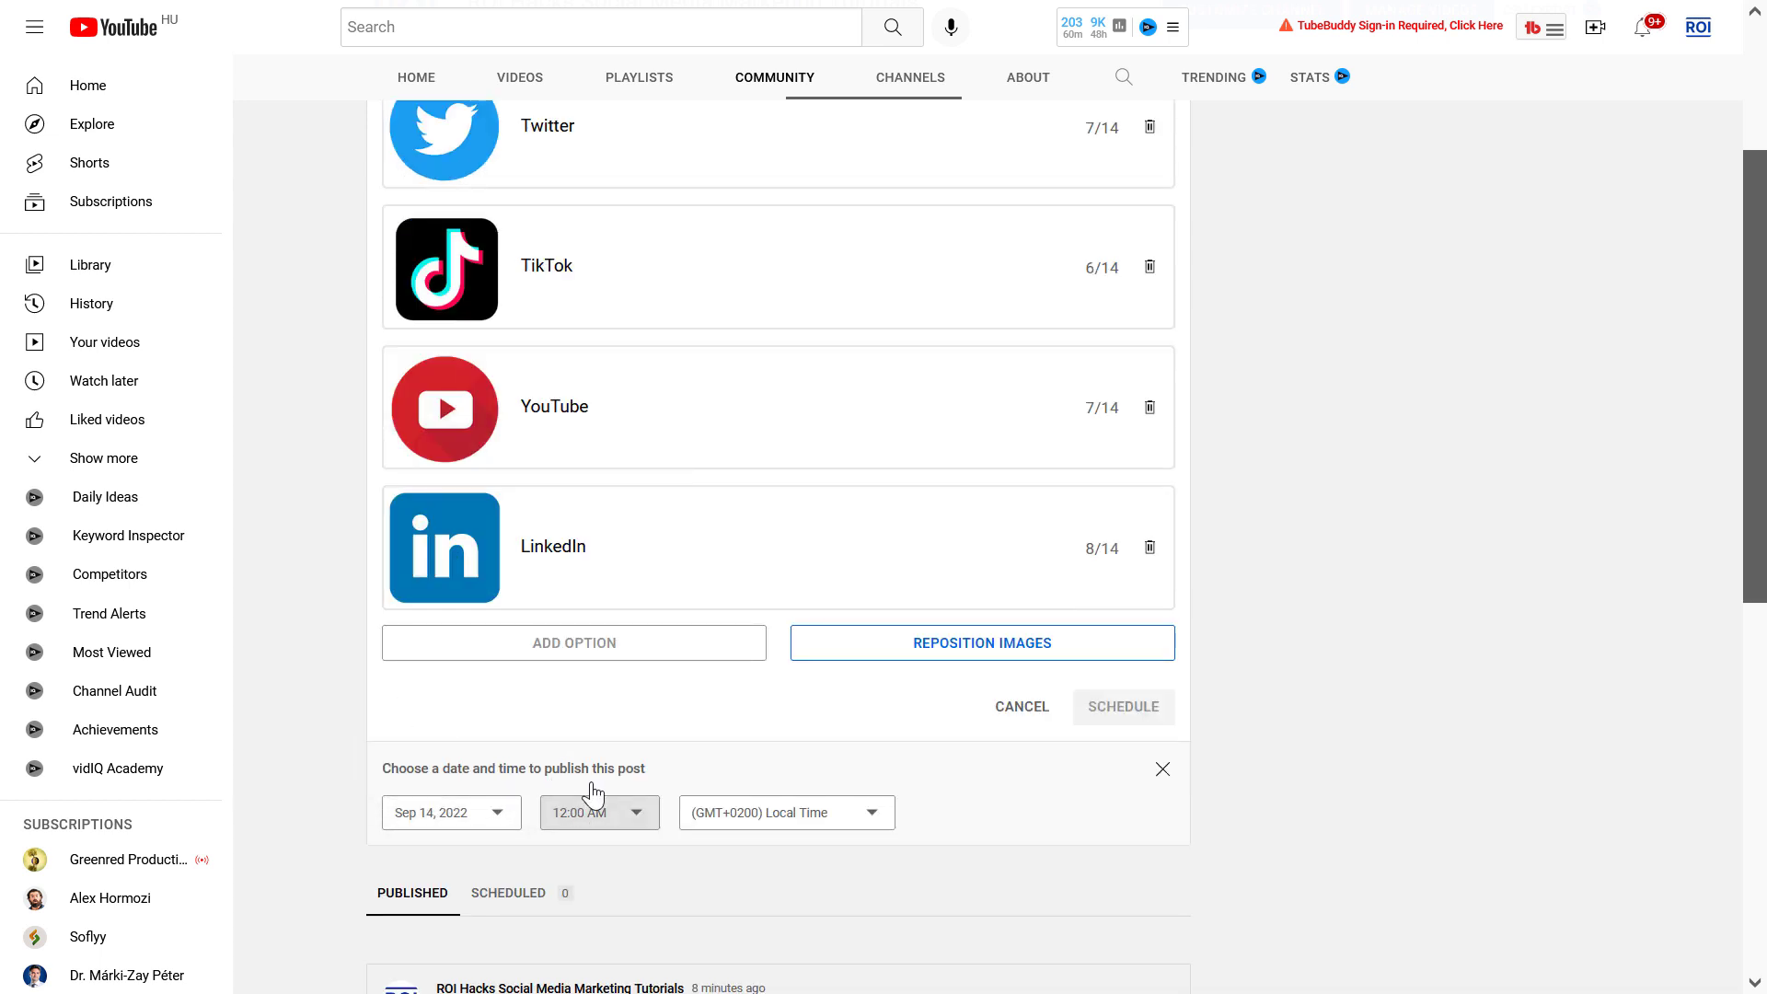
{"action": "left_click", "coordinate": [592, 812]}
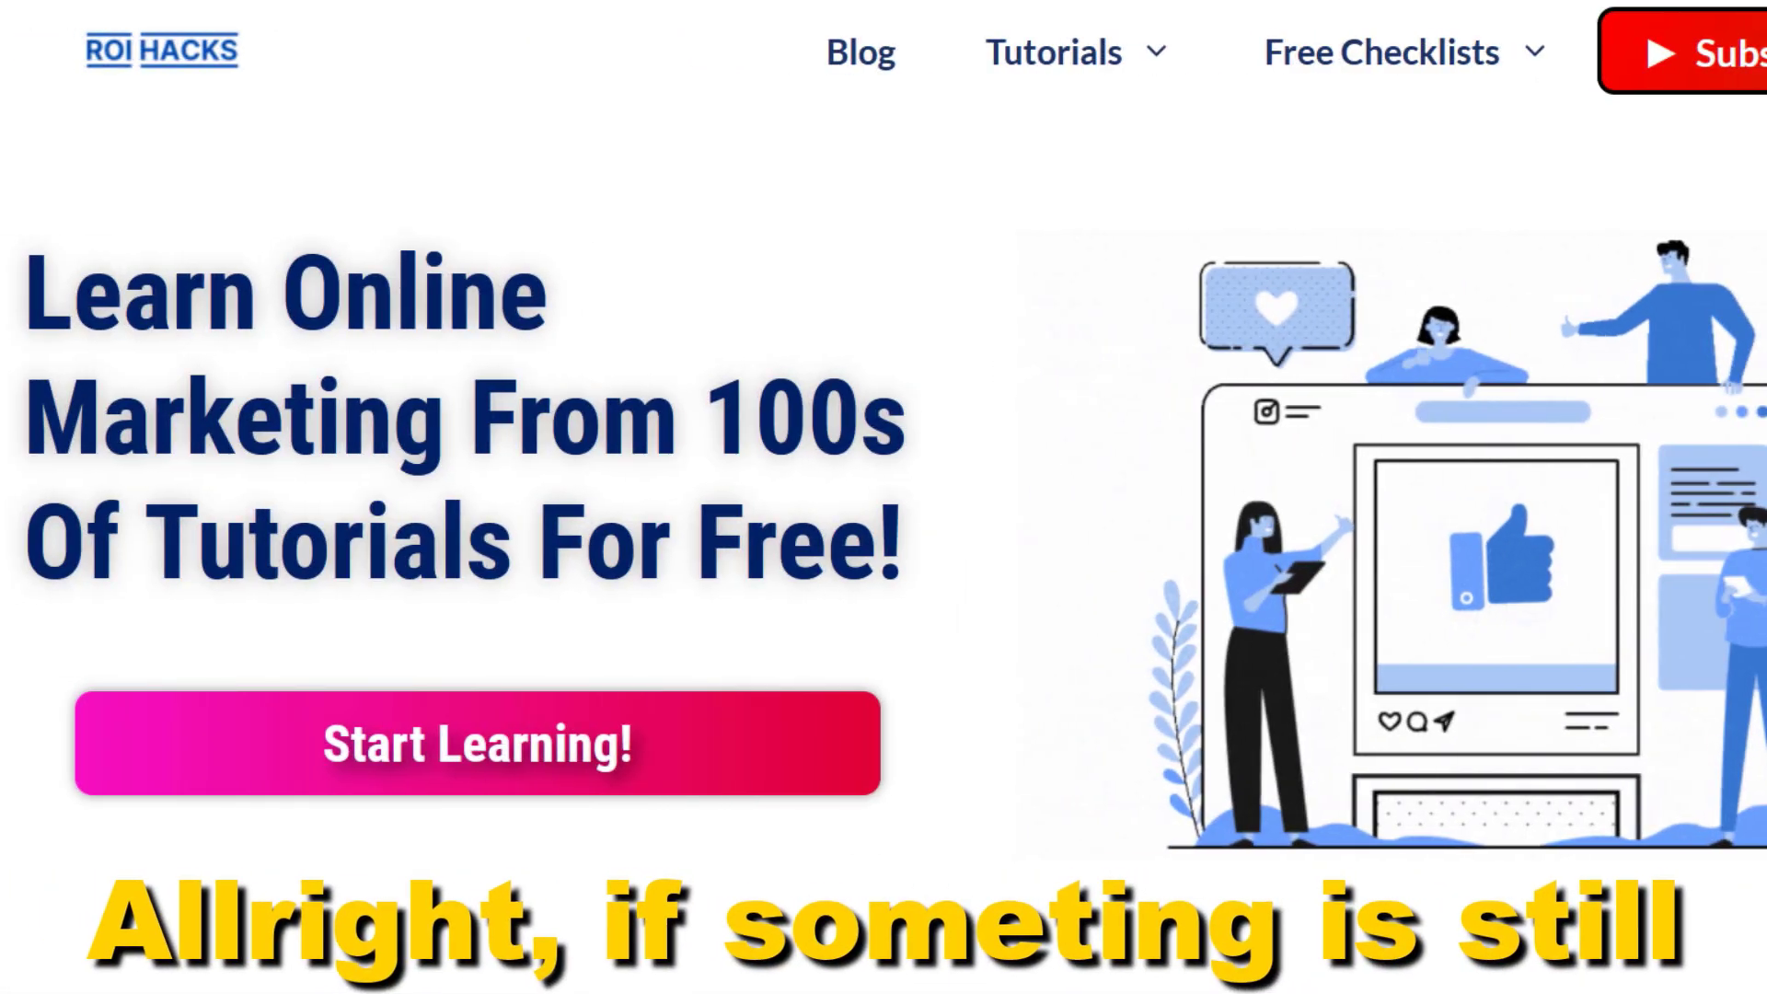
{"action": "scroll", "scroll_direction": "down", "scroll_amount": 3}
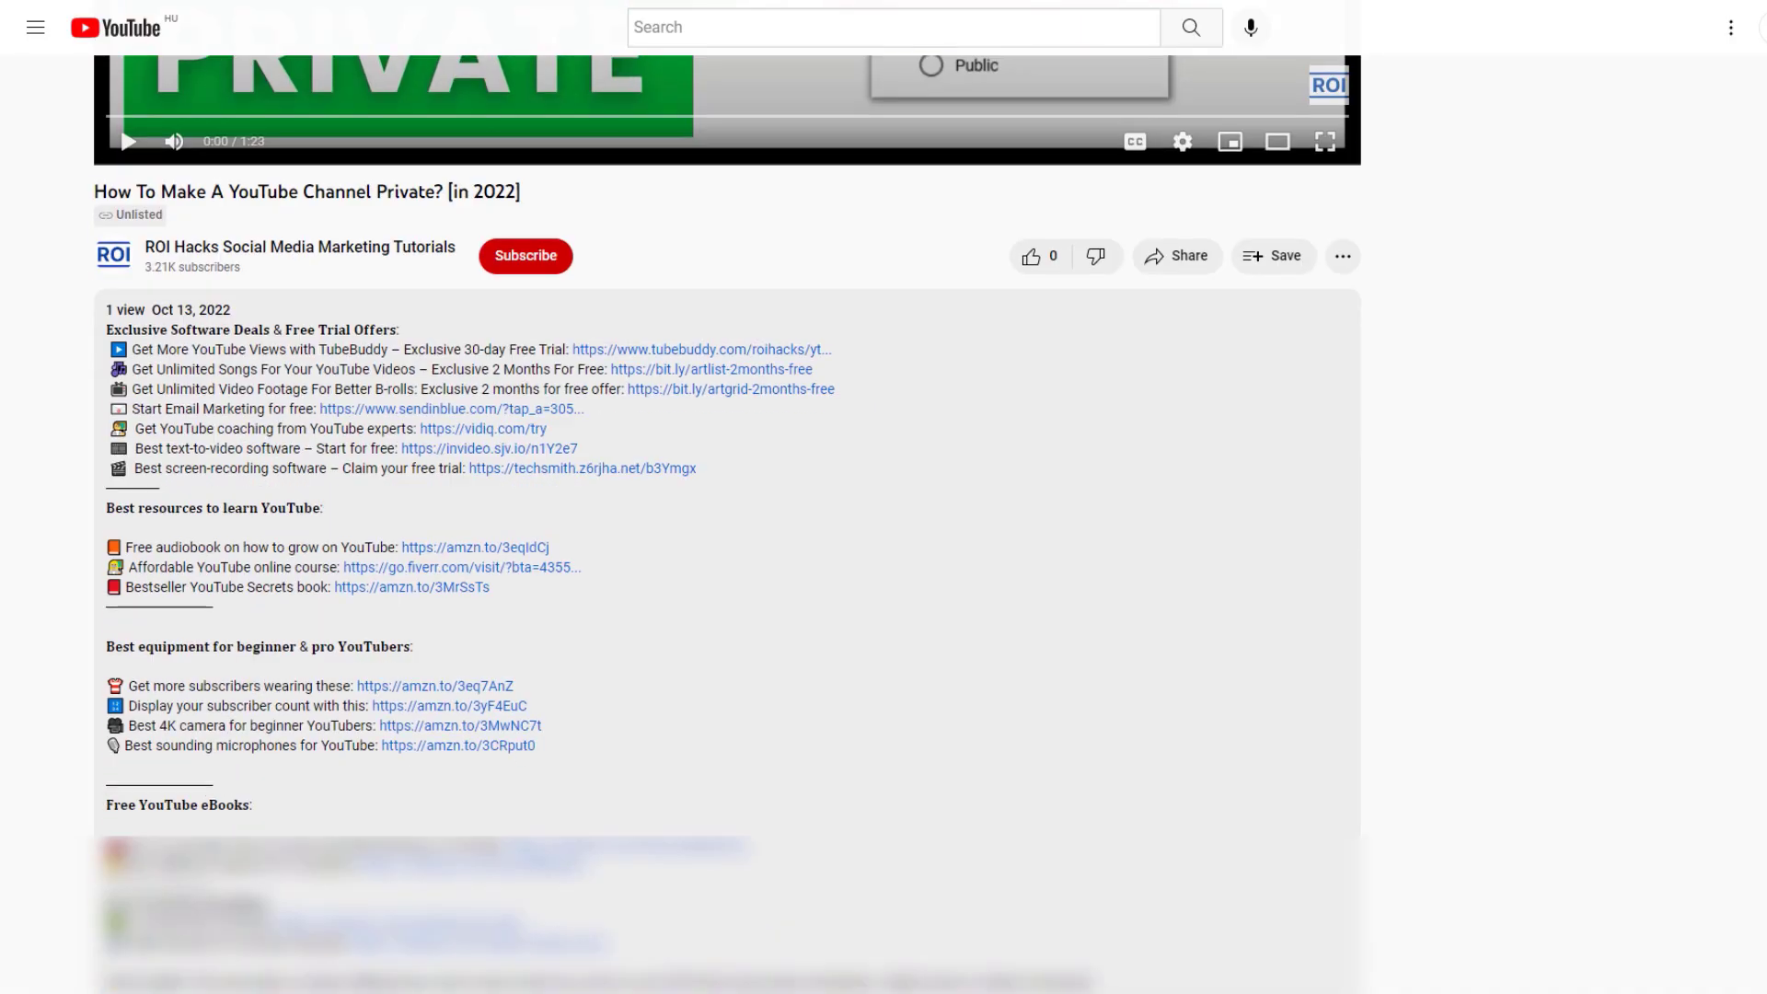
{"action": "scroll", "scroll_direction": "down", "scroll_amount": 3}
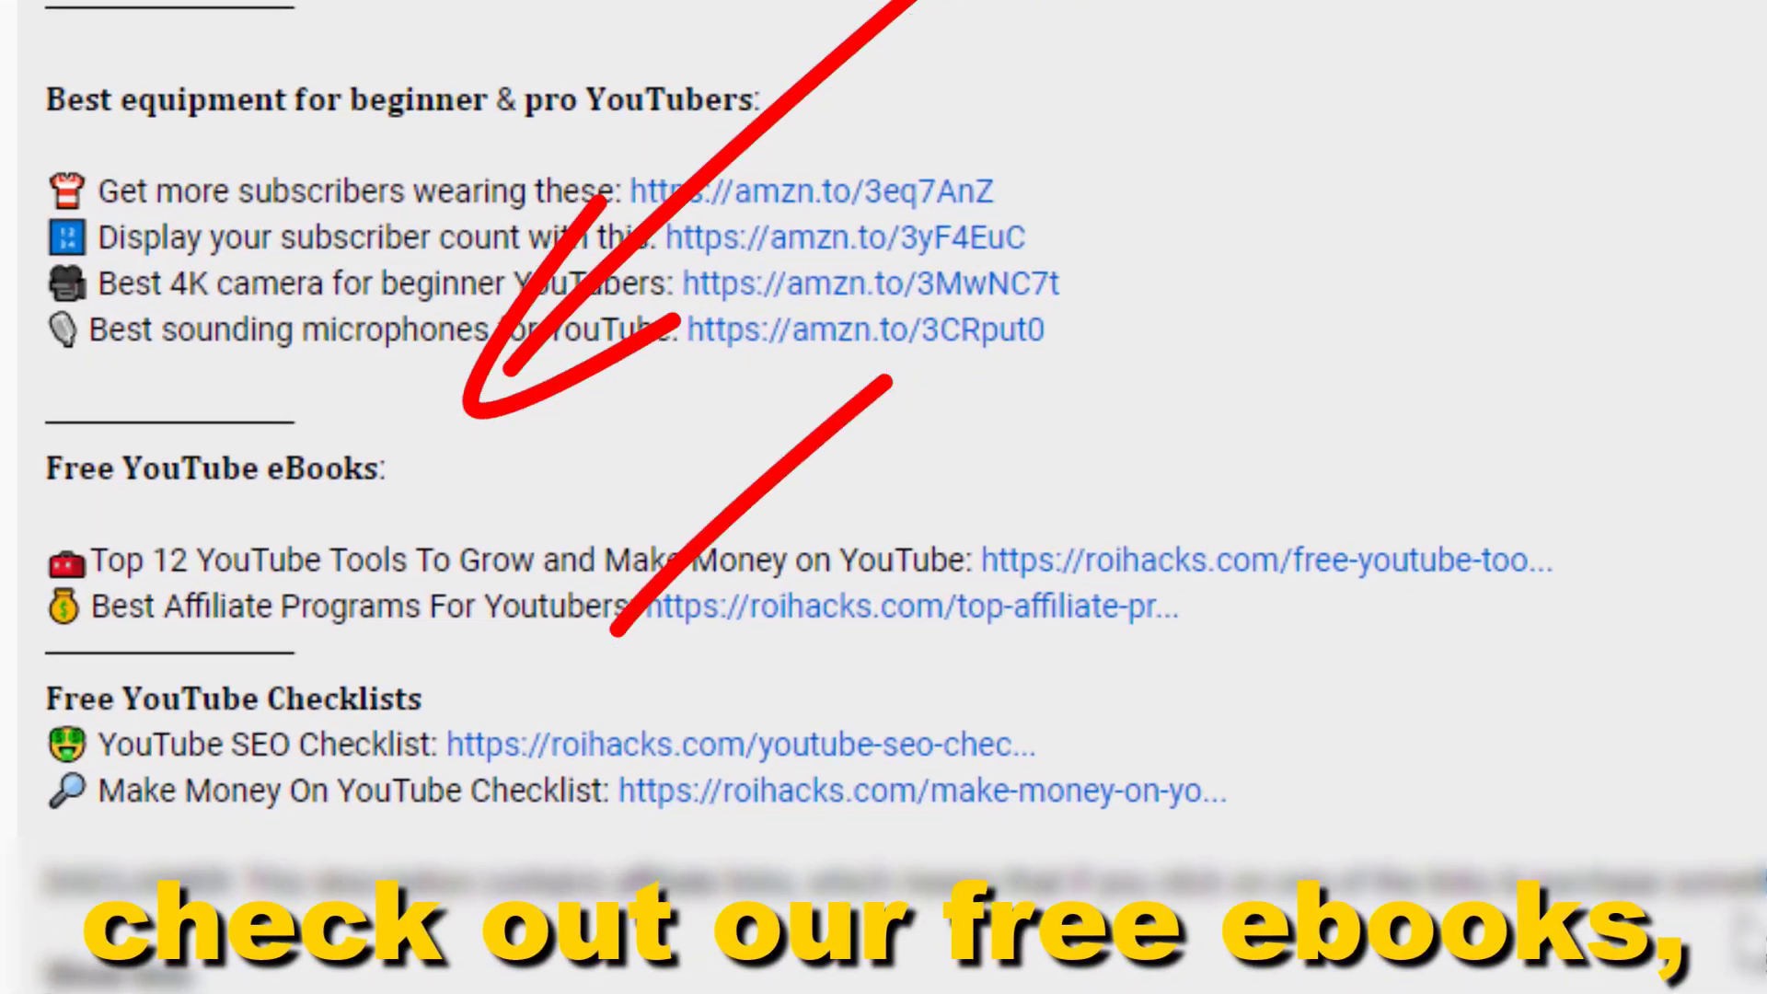
{"action": "scroll", "scroll_direction": "down", "scroll_amount": 3}
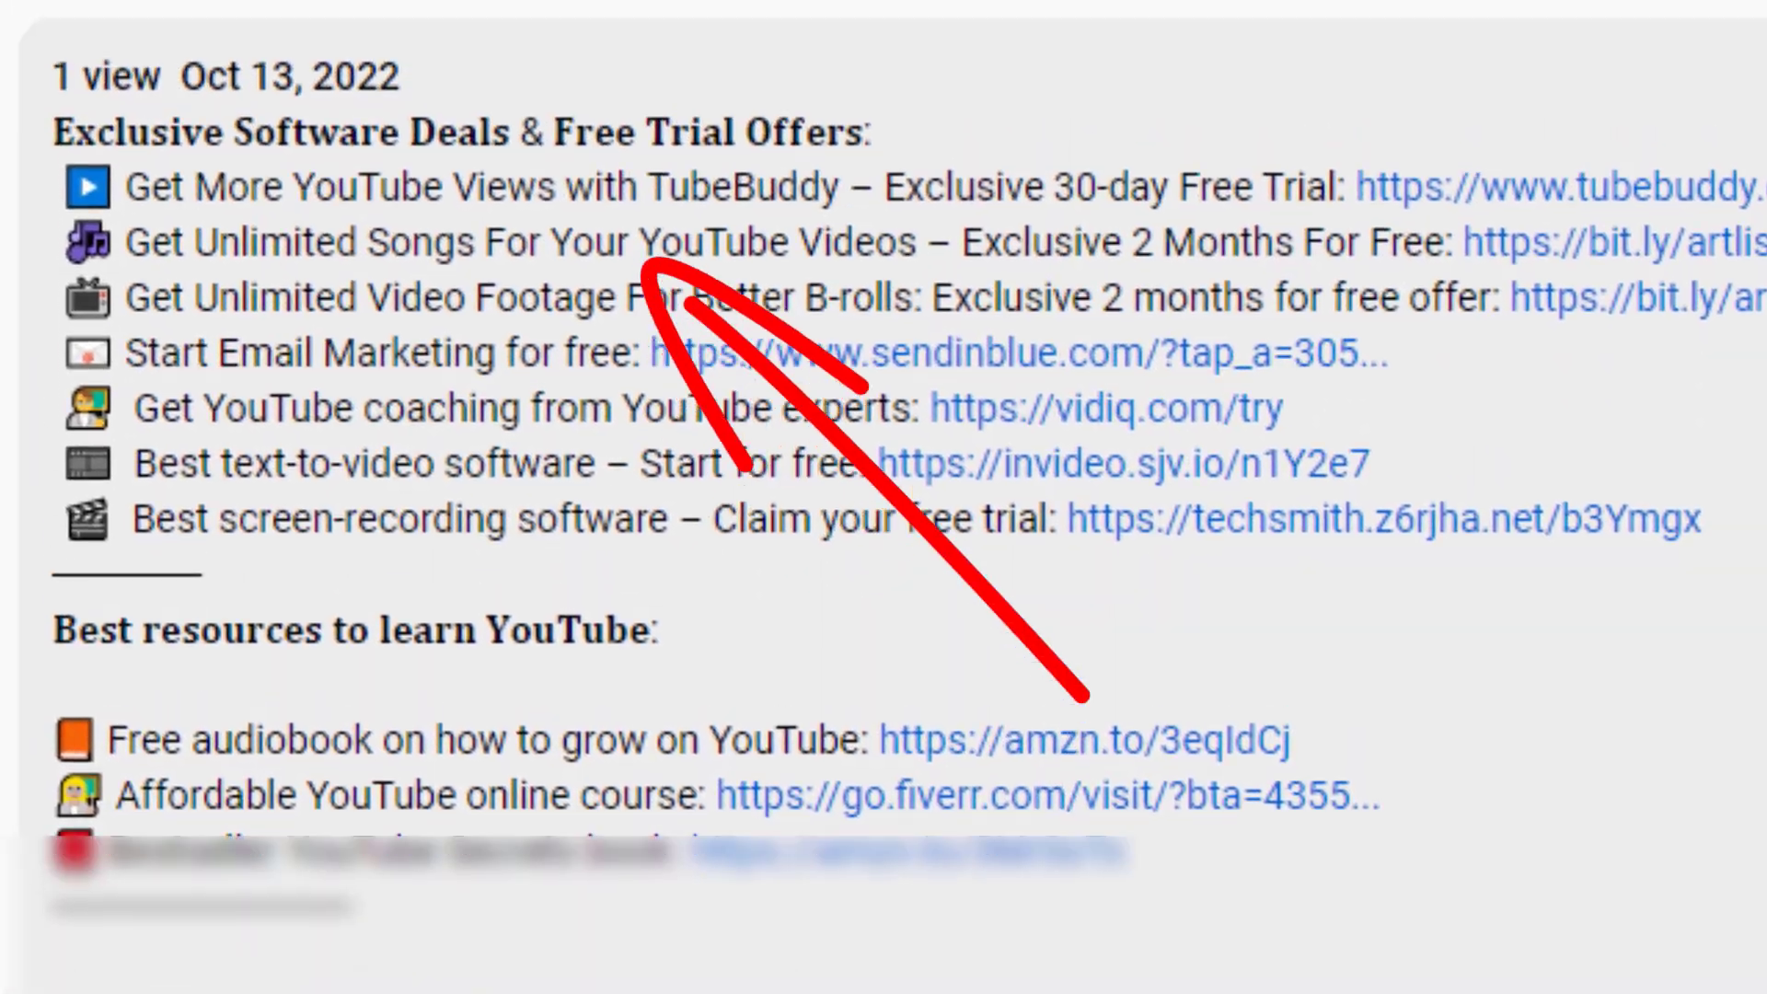
{"action": "scroll", "scroll_direction": "down", "scroll_amount": 3}
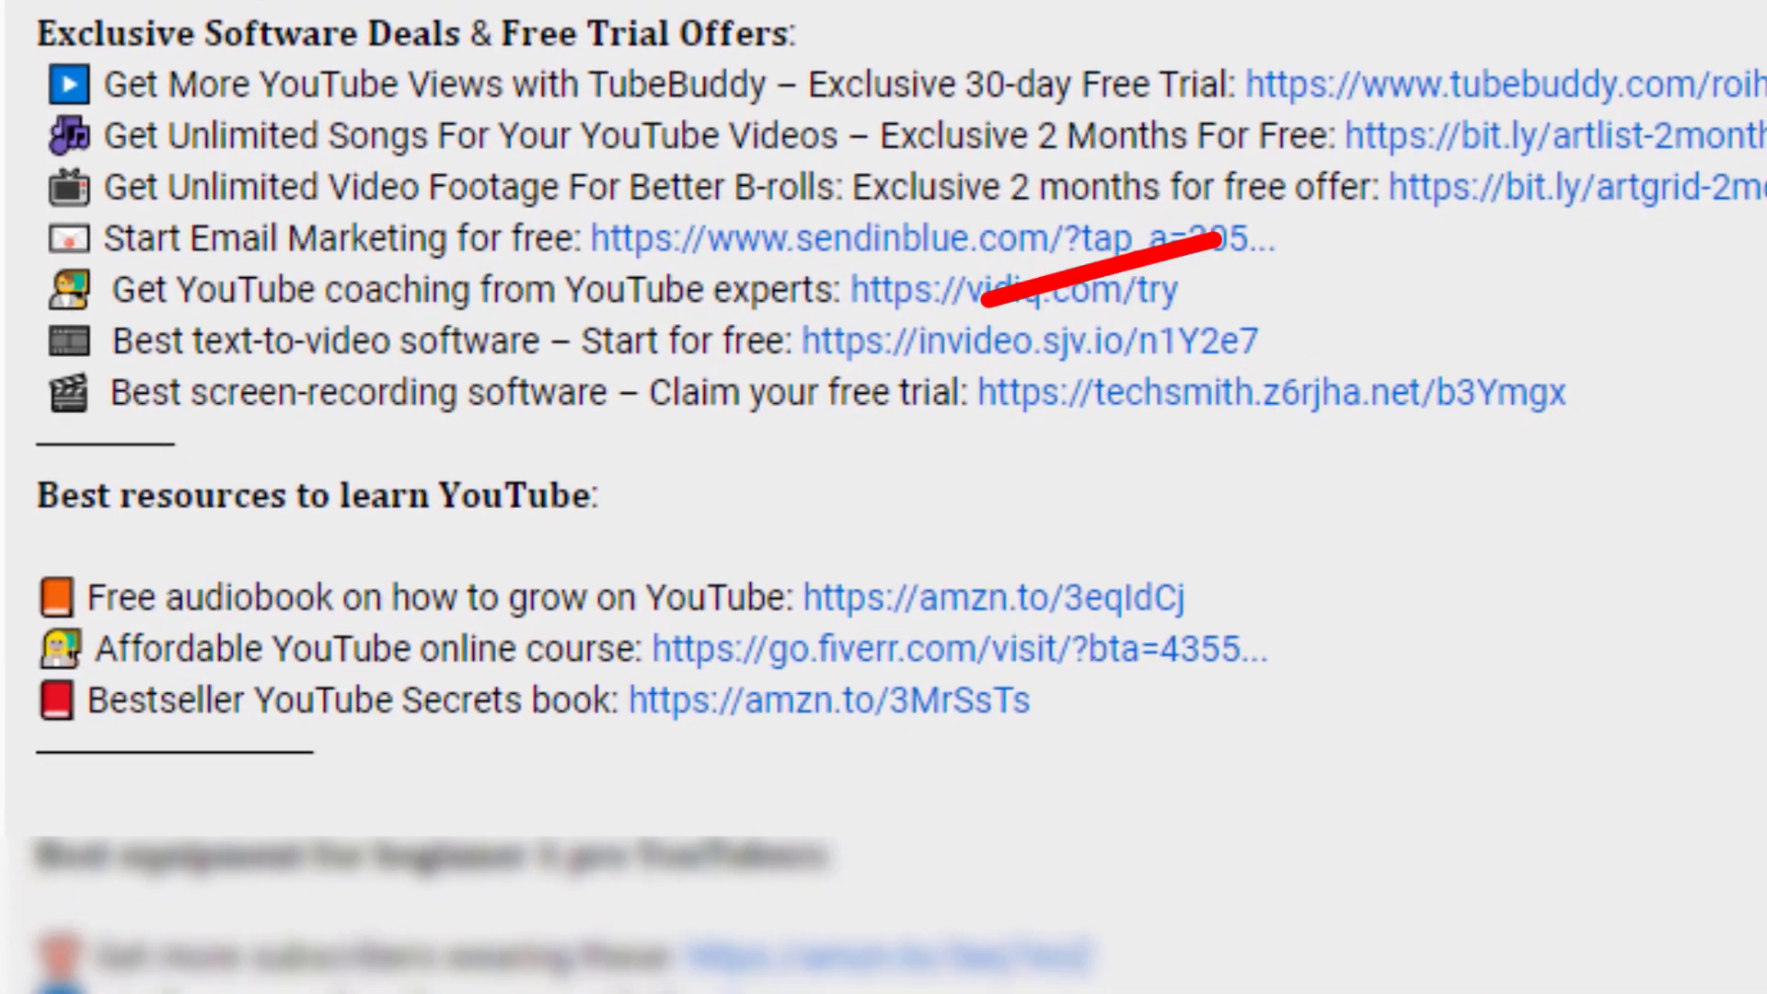